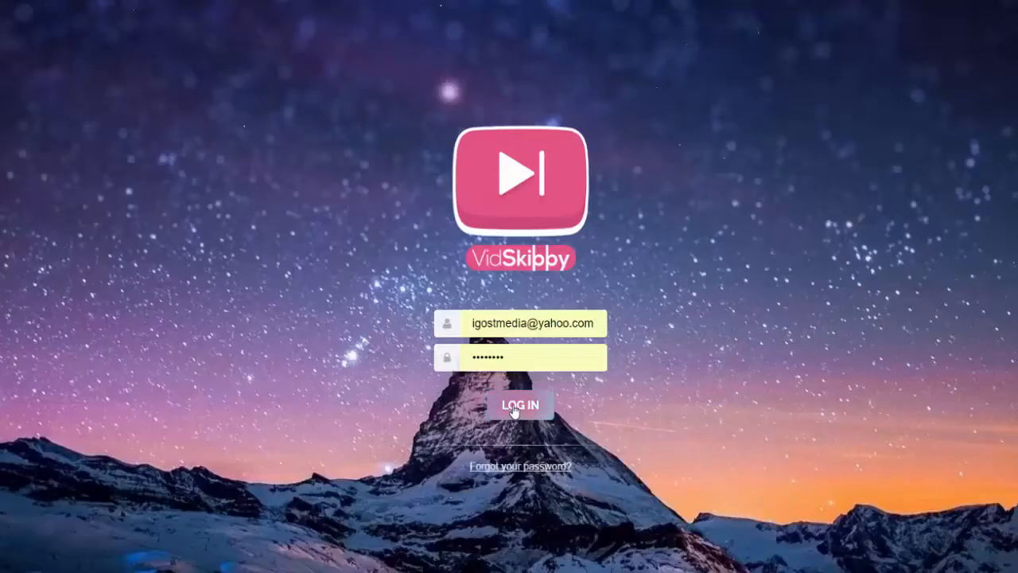
Log in to the VidSkippy account and reach the Viral Vidskippy campaign setup form.
click(522, 406)
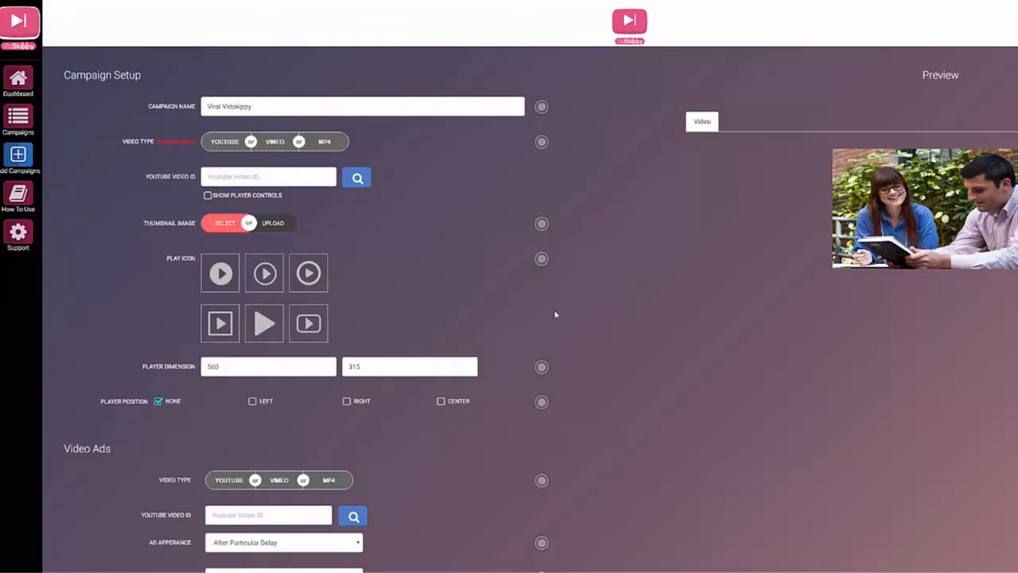
mouse_move(458, 169)
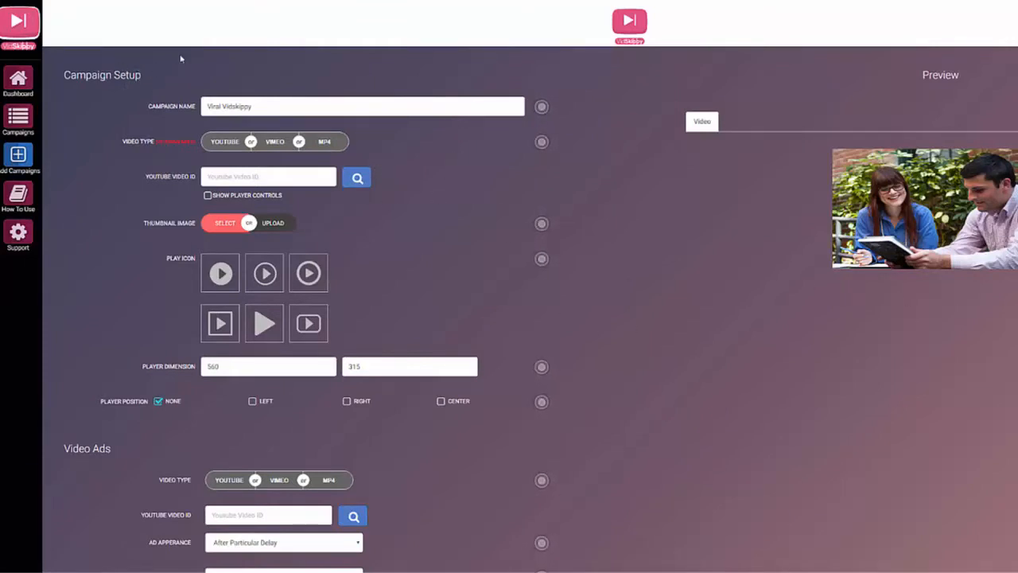
mouse_move(151, 110)
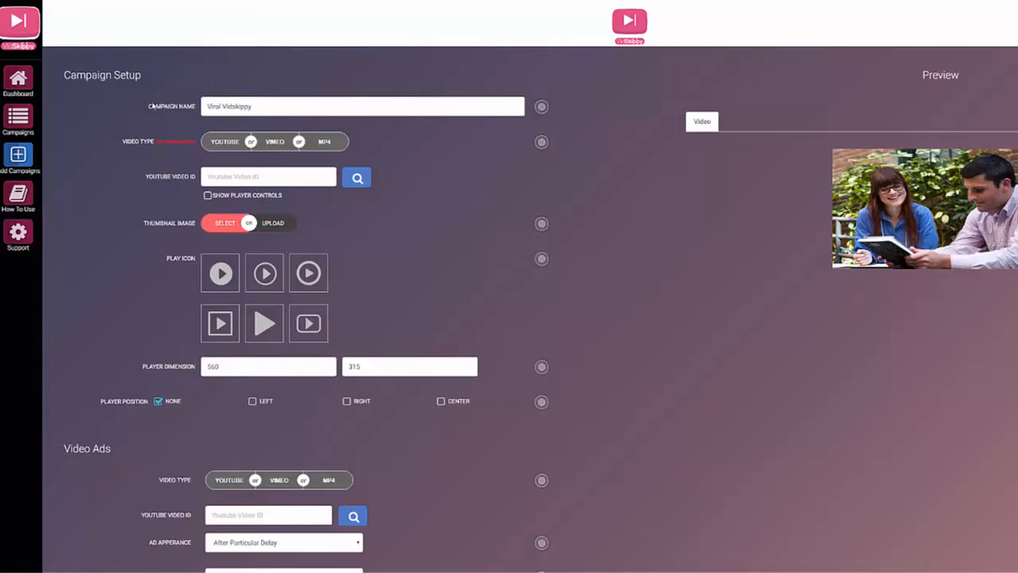
mouse_move(428, 153)
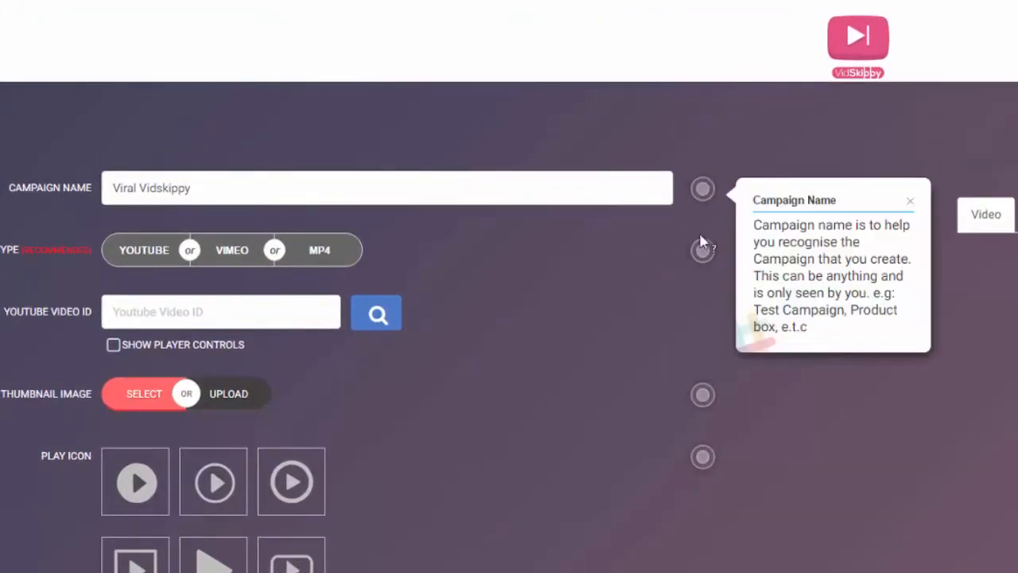
mouse_move(703, 457)
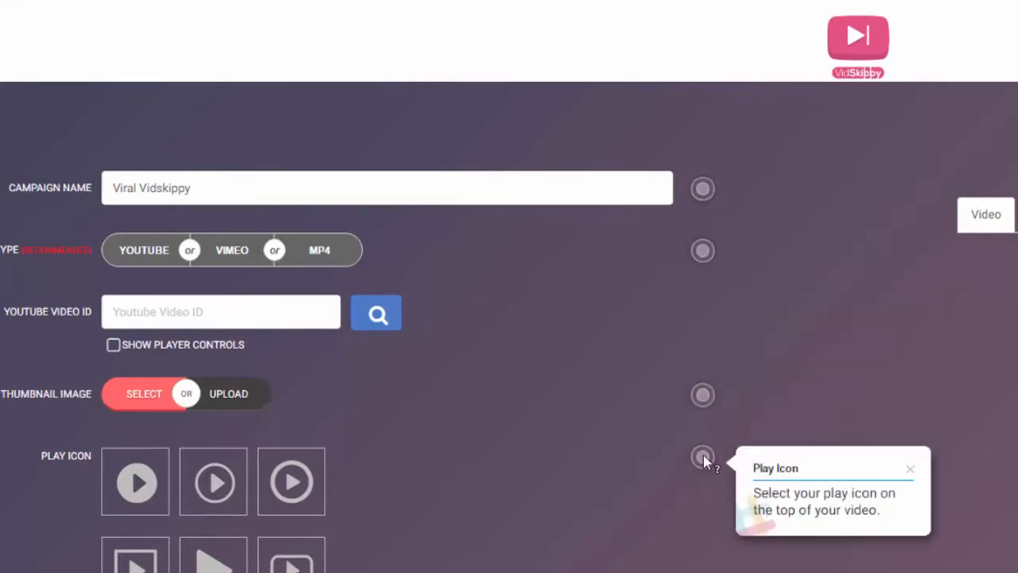
mouse_move(553, 372)
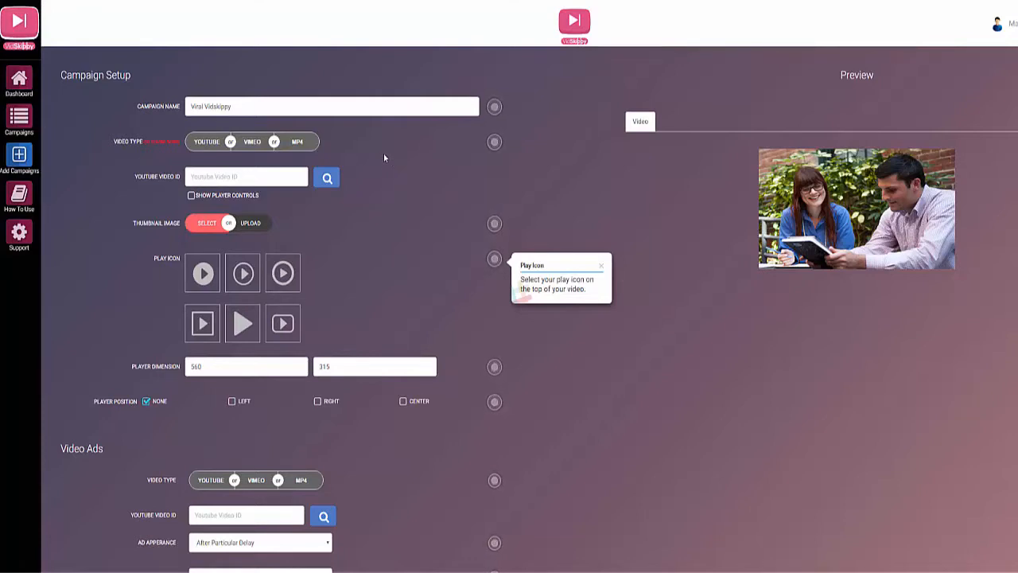
mouse_move(60, 38)
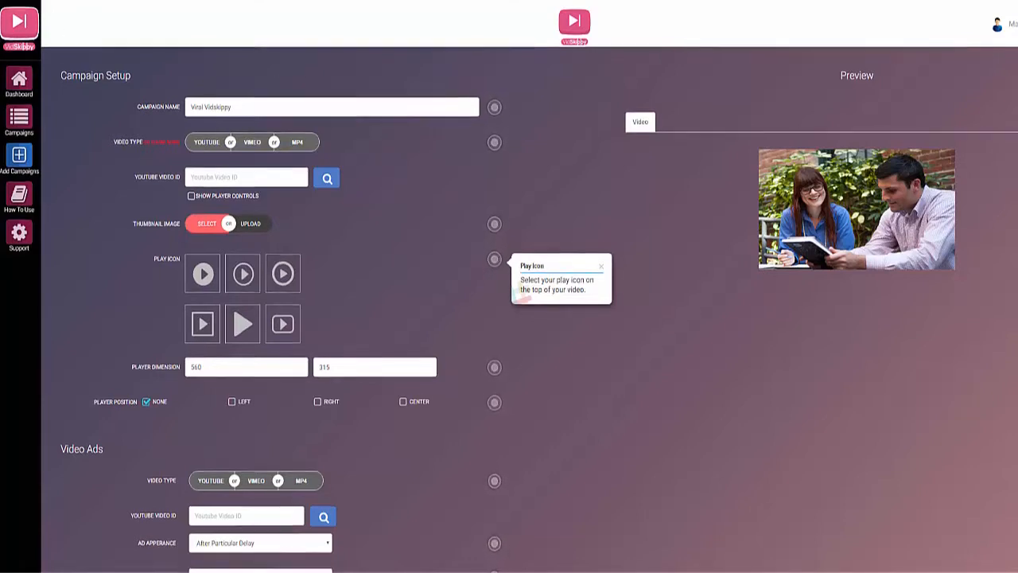
Review the YouTube, Vimeo and MP4 video types and start a YouTube search for 'BBC viral'.
scroll(down, 3)
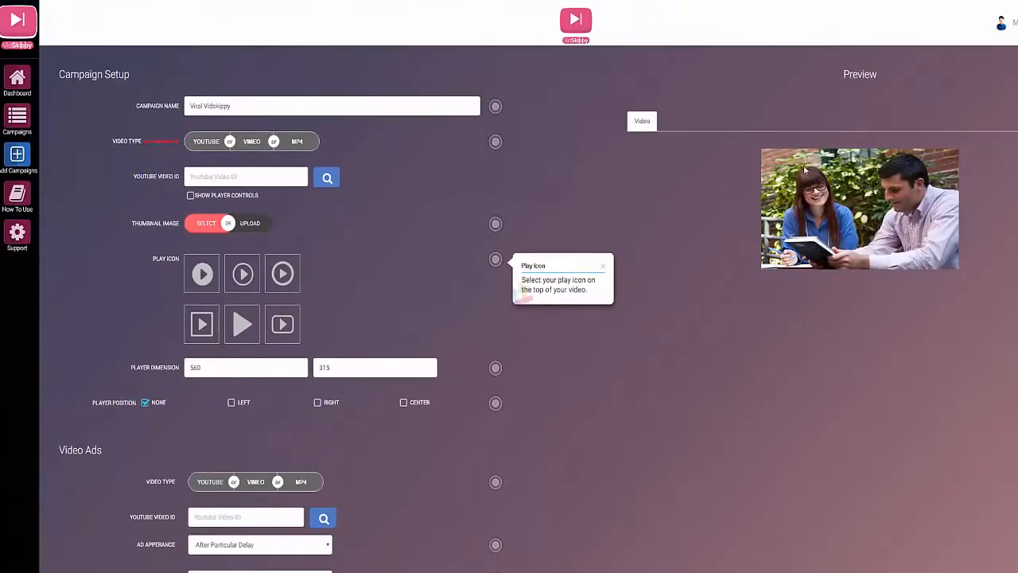
mouse_move(883, 204)
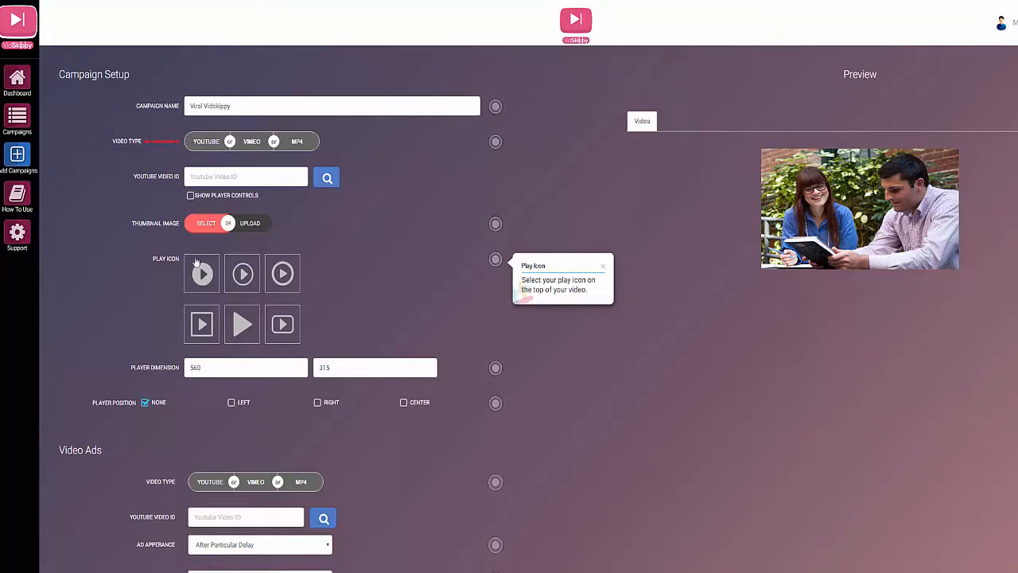
click(251, 141)
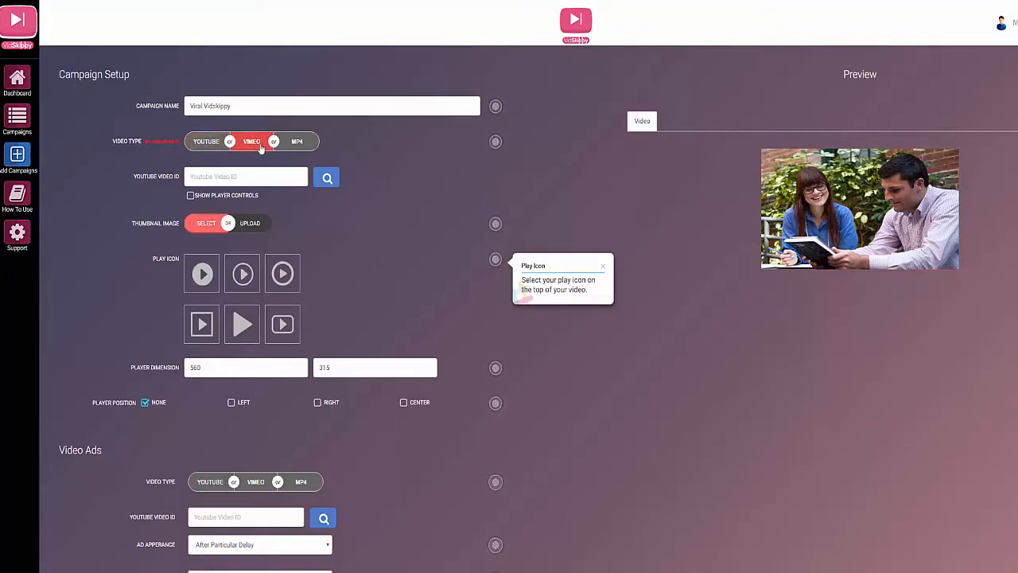
click(296, 140)
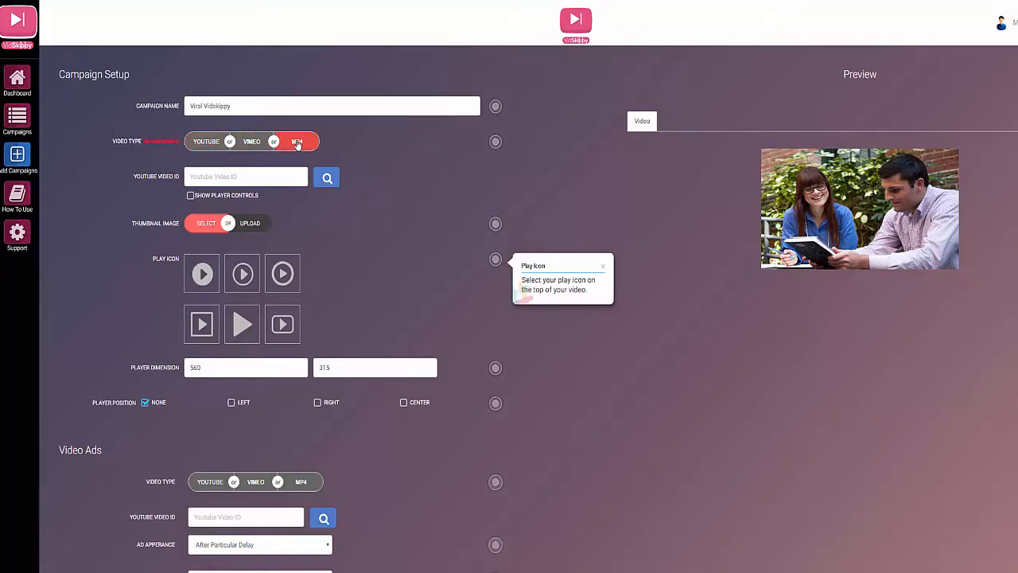
click(207, 140)
text(BBC viral)
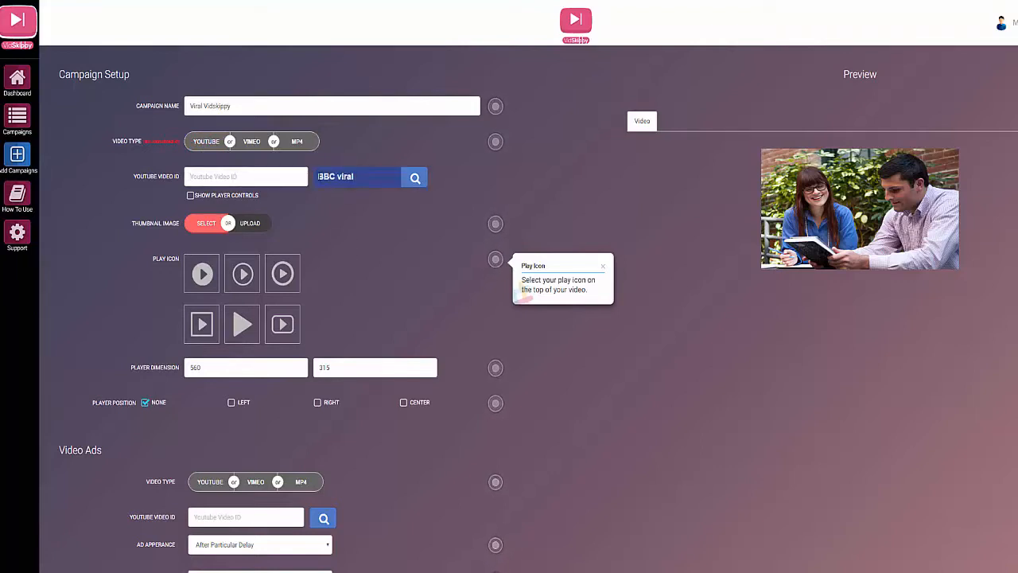
Search YouTube for 'BBC viral' and select the BBC News interview as the main video.
click(413, 177)
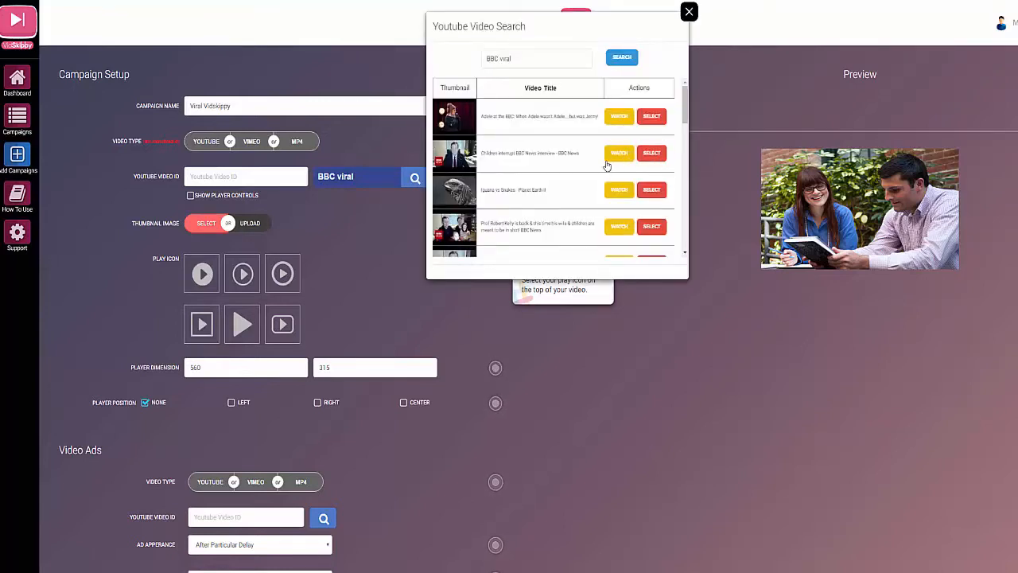
mouse_move(619, 190)
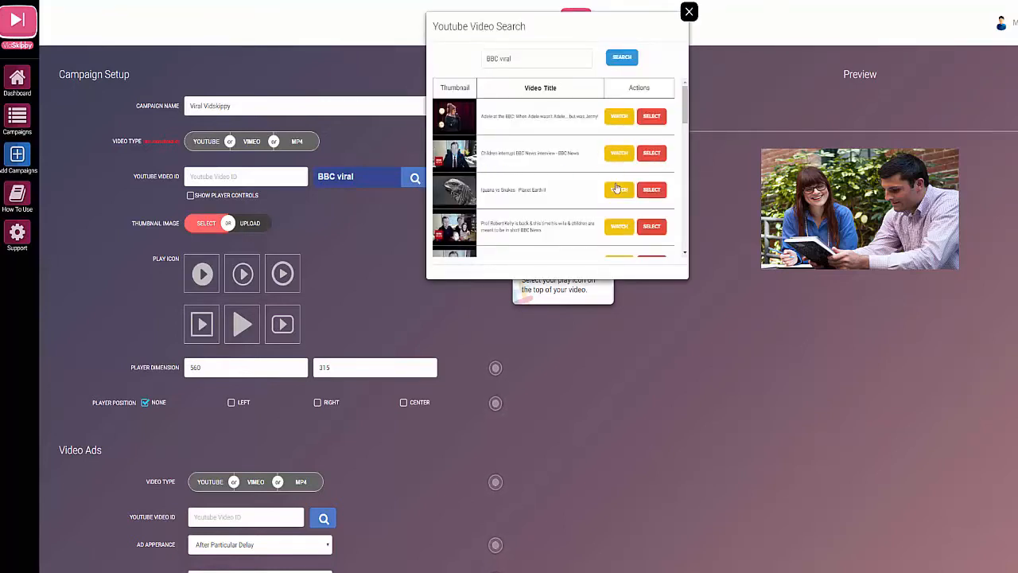
click(619, 152)
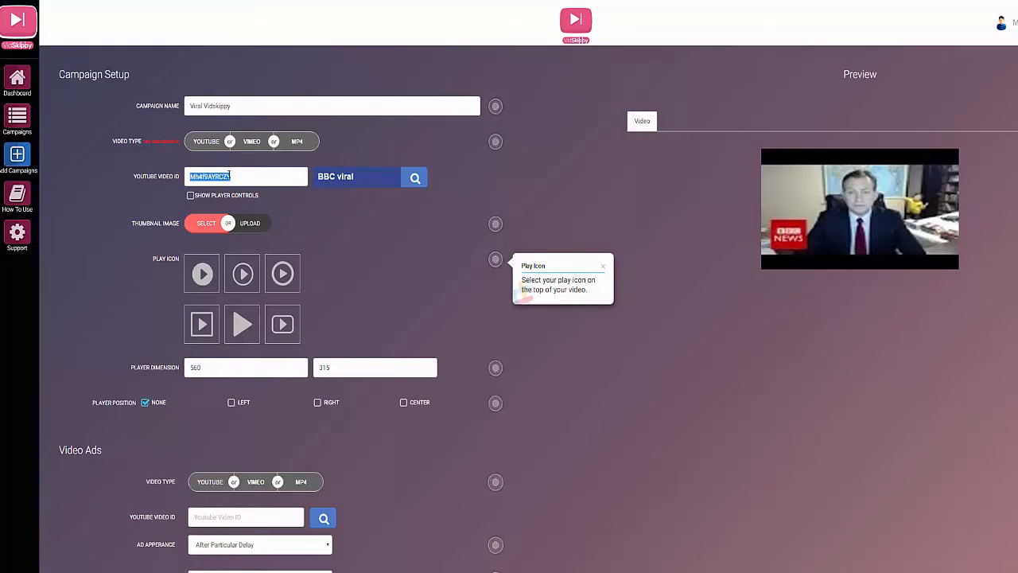
mouse_move(852, 210)
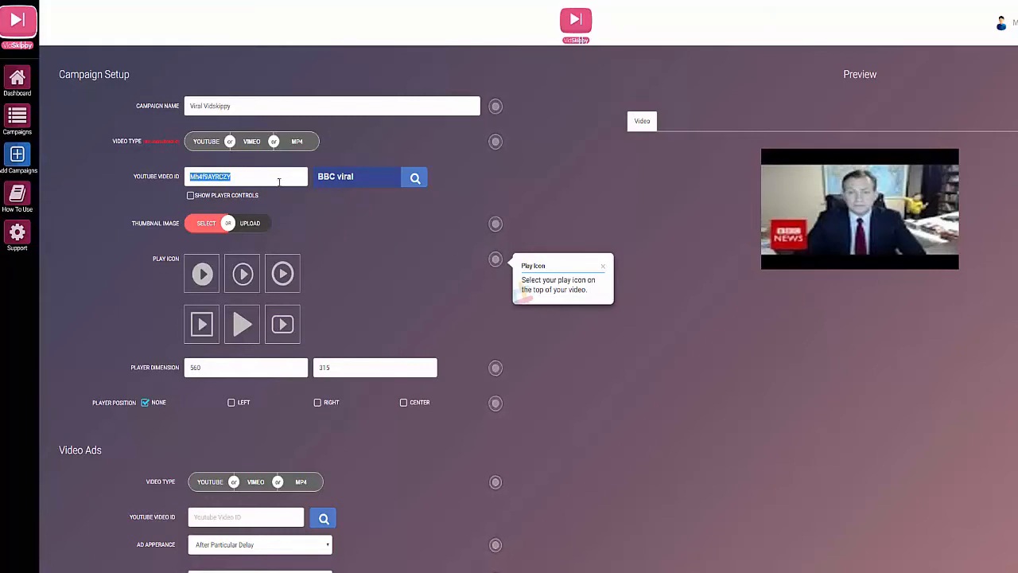
mouse_move(716, 167)
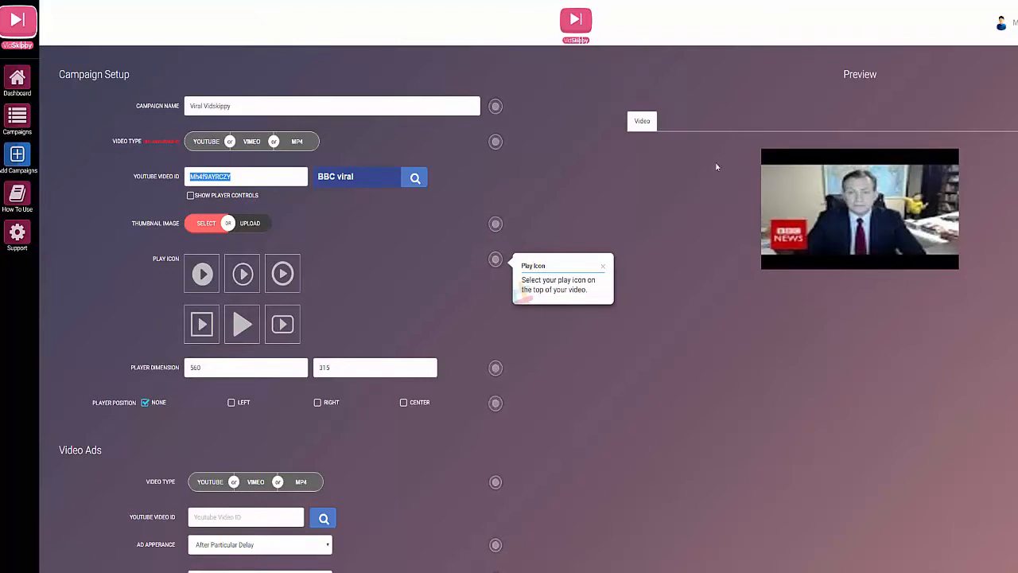
Choose the photo of a couple holding up a phone as the video thumbnail.
click(207, 222)
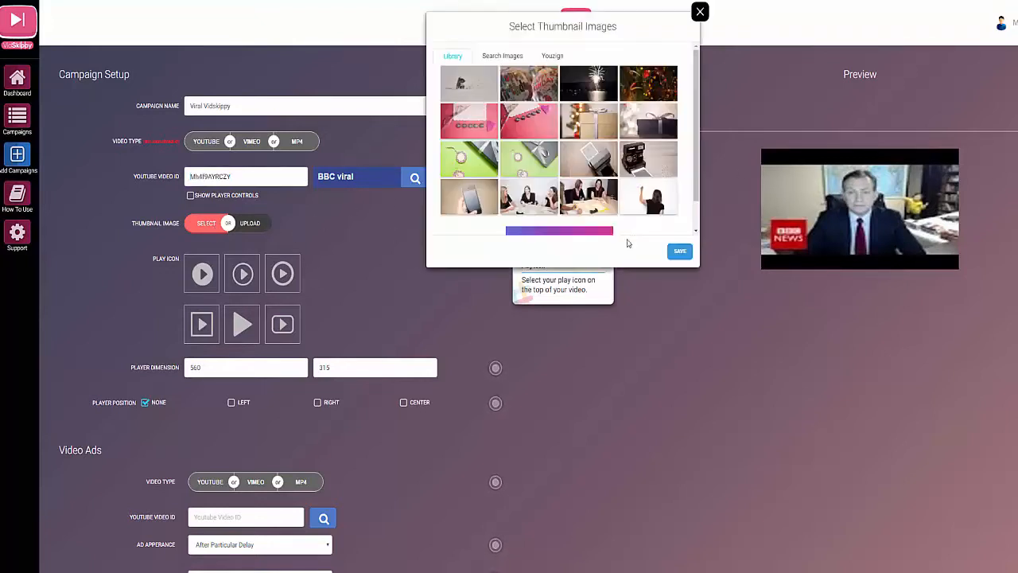
scroll(down, 3)
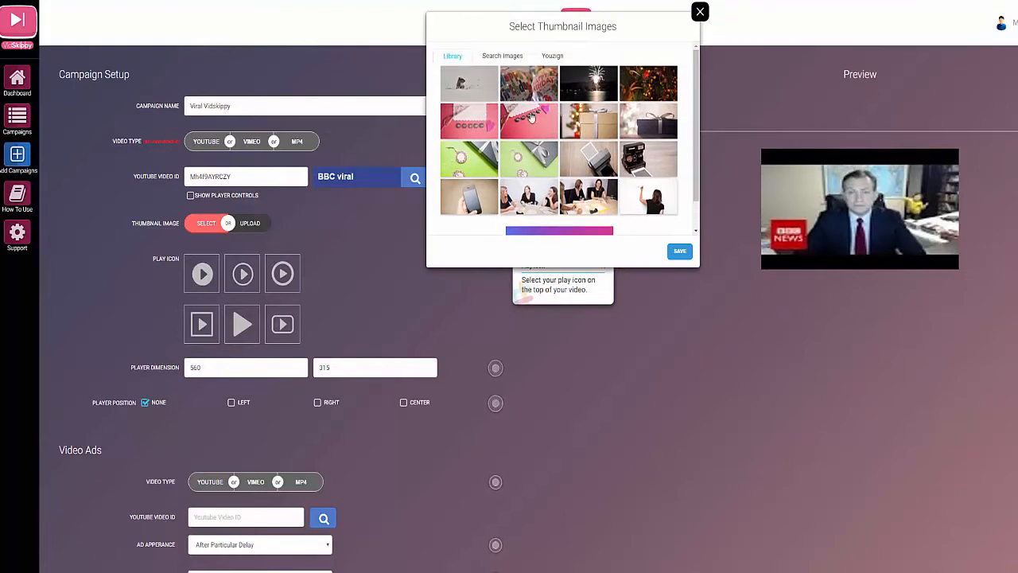
scroll(down, 3)
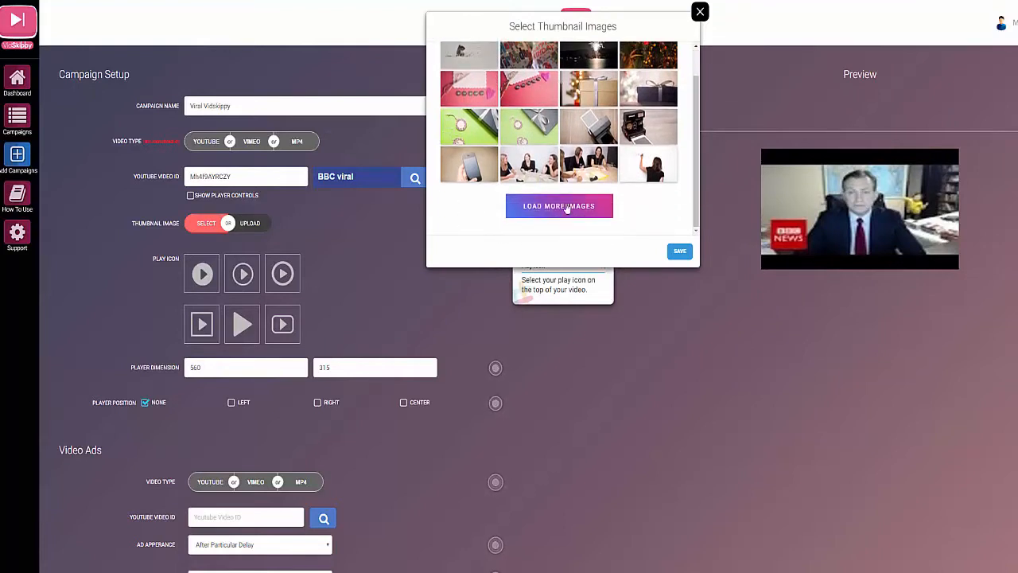
click(560, 206)
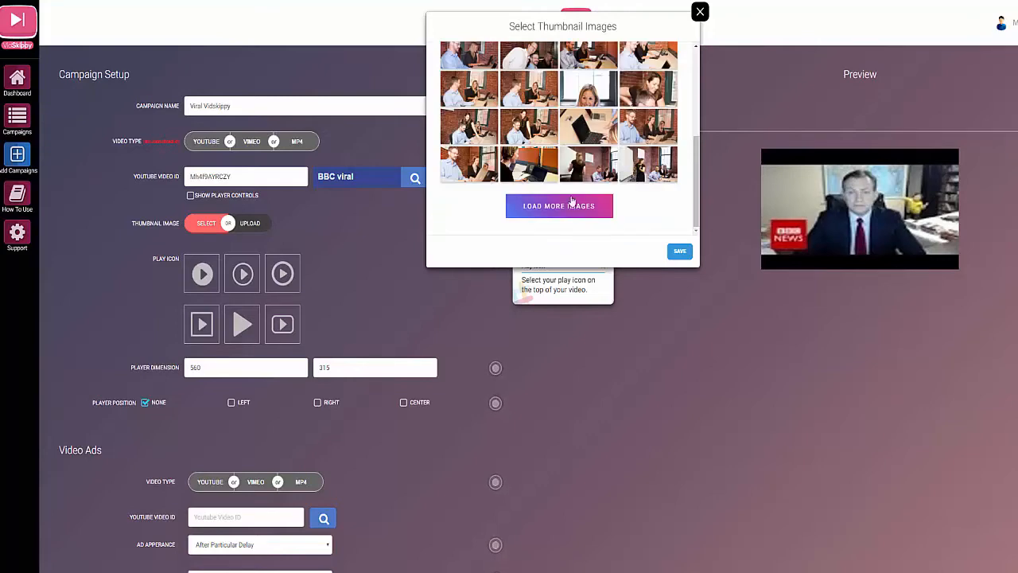
click(560, 205)
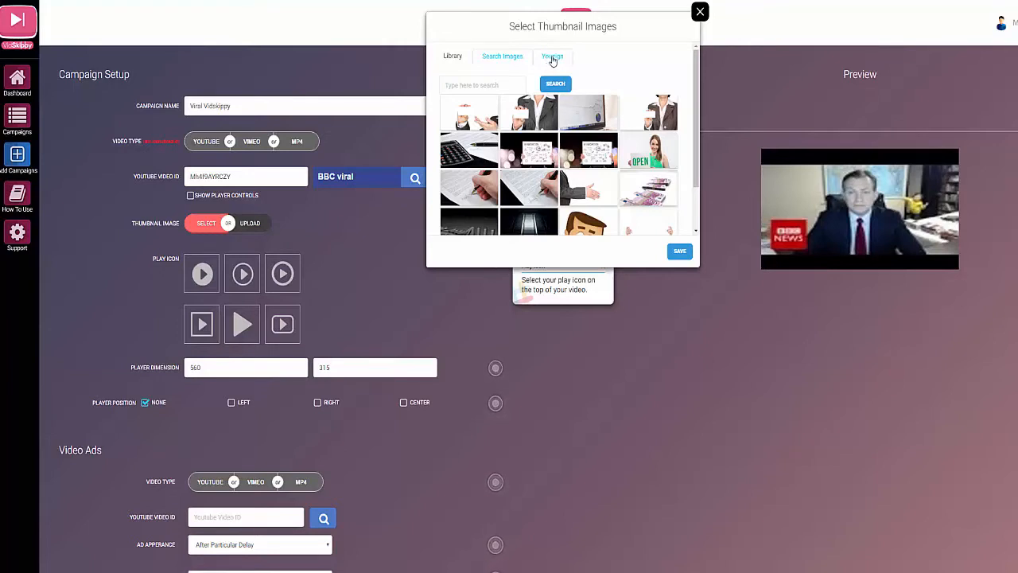
click(700, 12)
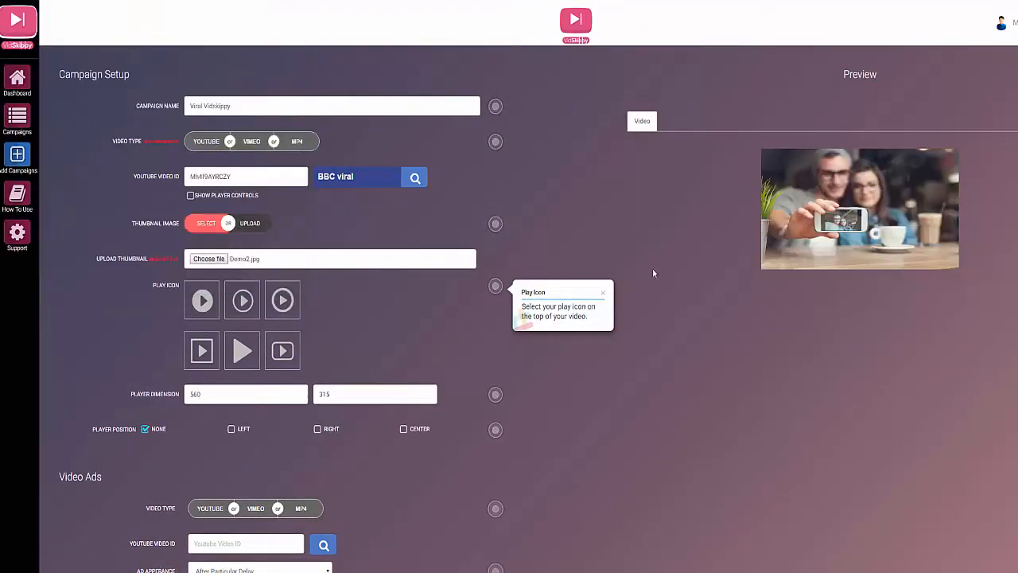
mouse_move(964, 162)
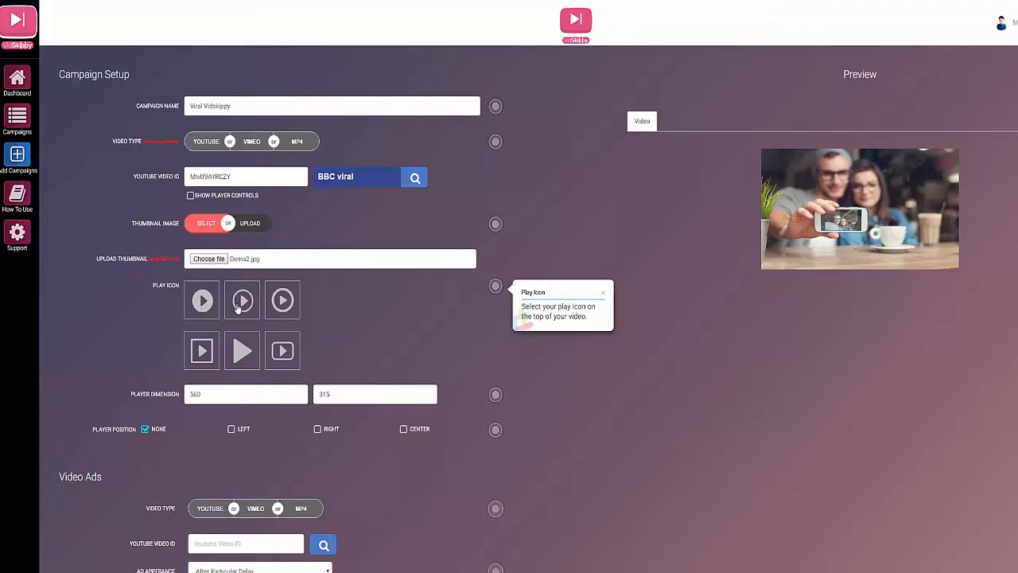
Pick the orange square play button as the icon over the thumbnail.
click(242, 299)
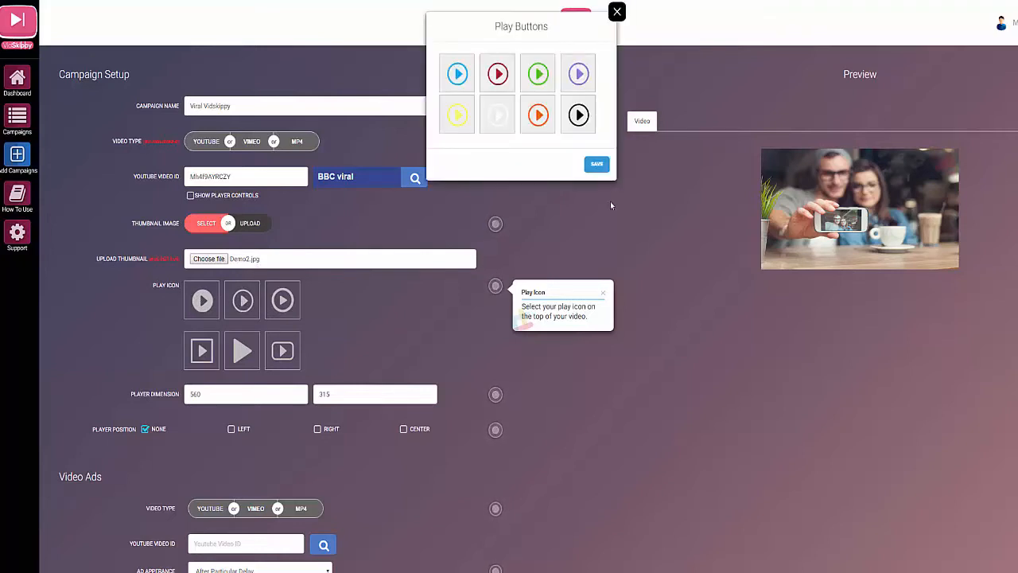
mouse_move(446, 56)
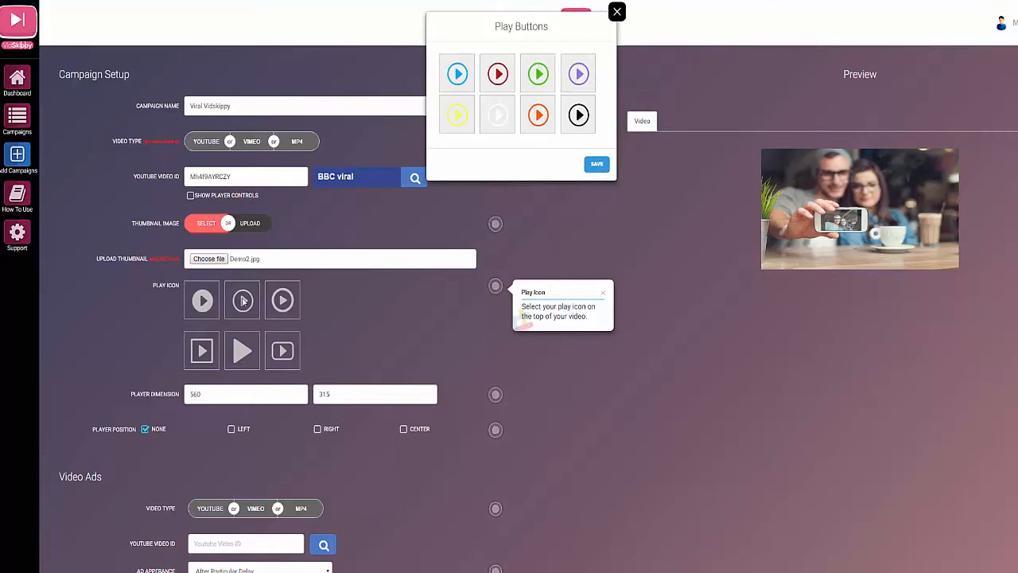
click(617, 11)
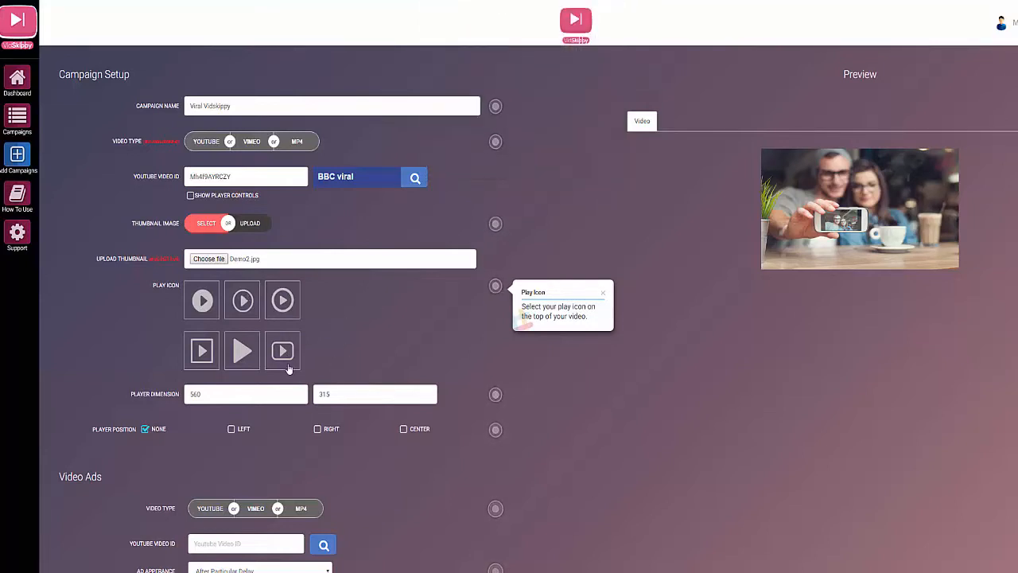
click(284, 352)
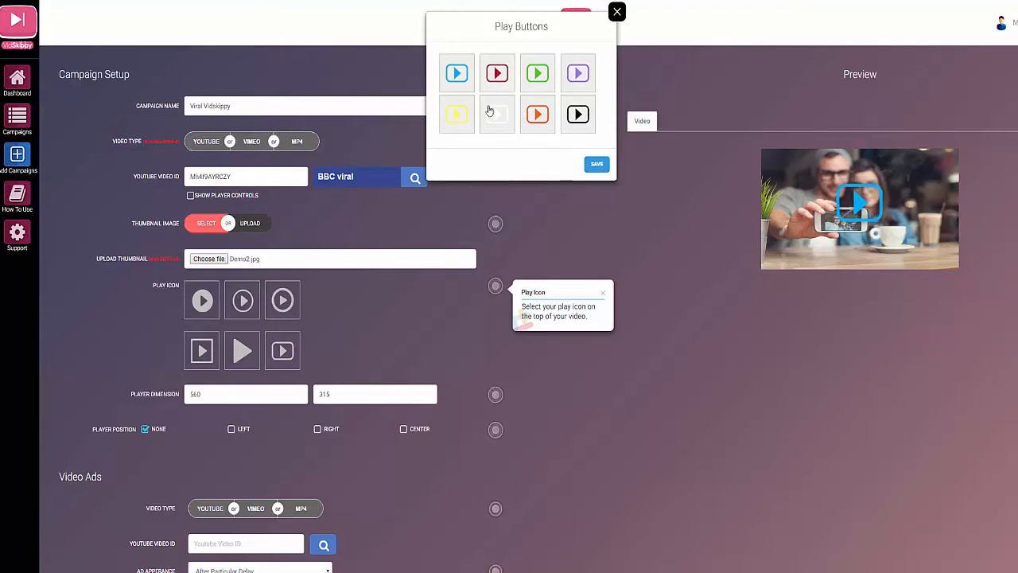
click(537, 114)
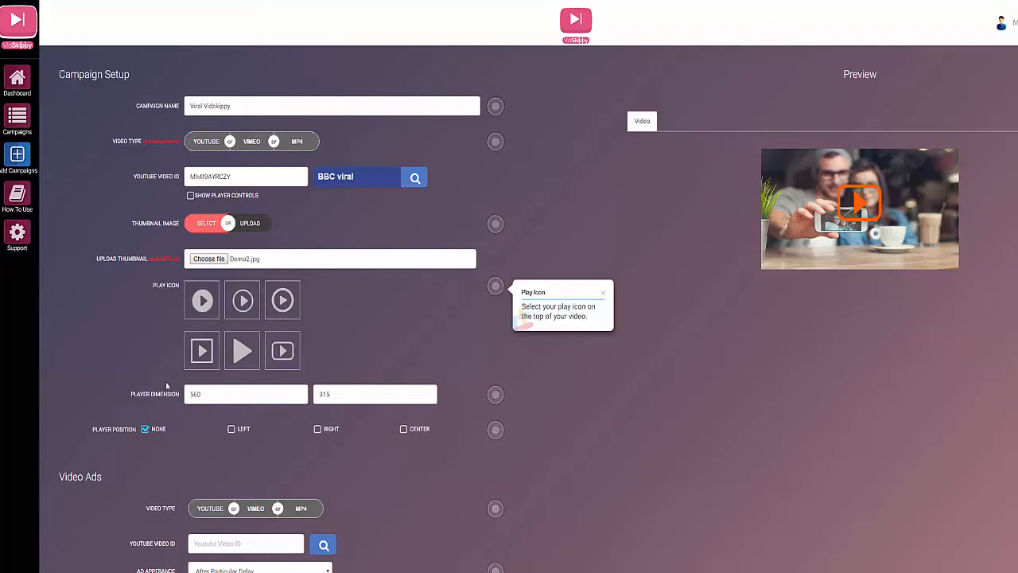
mouse_move(256, 378)
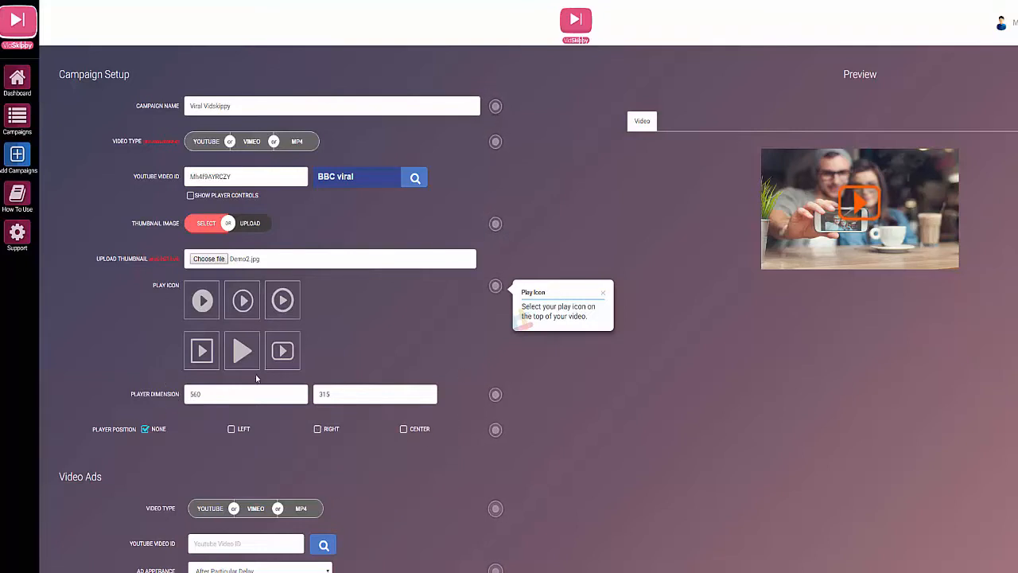
scroll(down, 3)
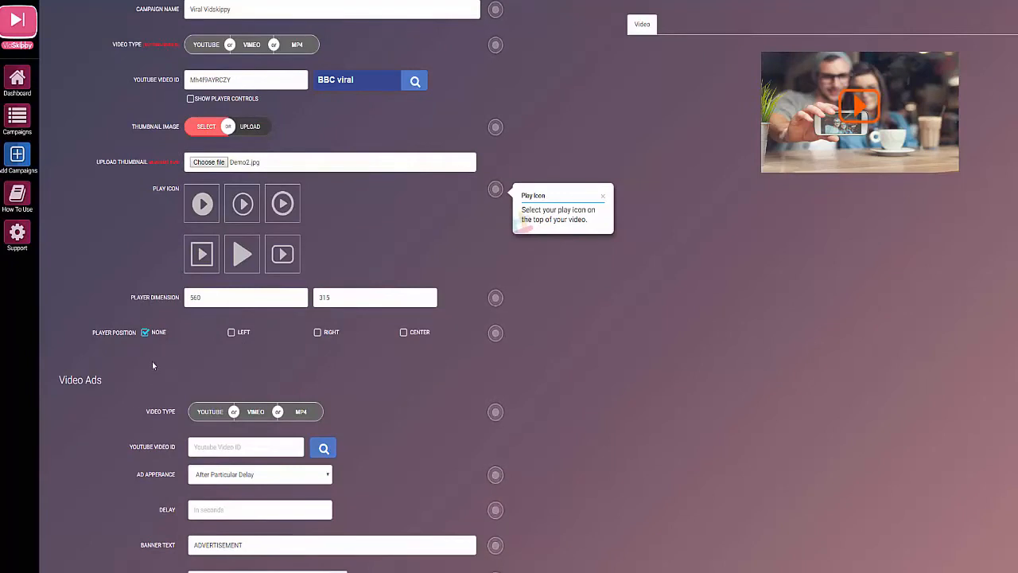
click(255, 411)
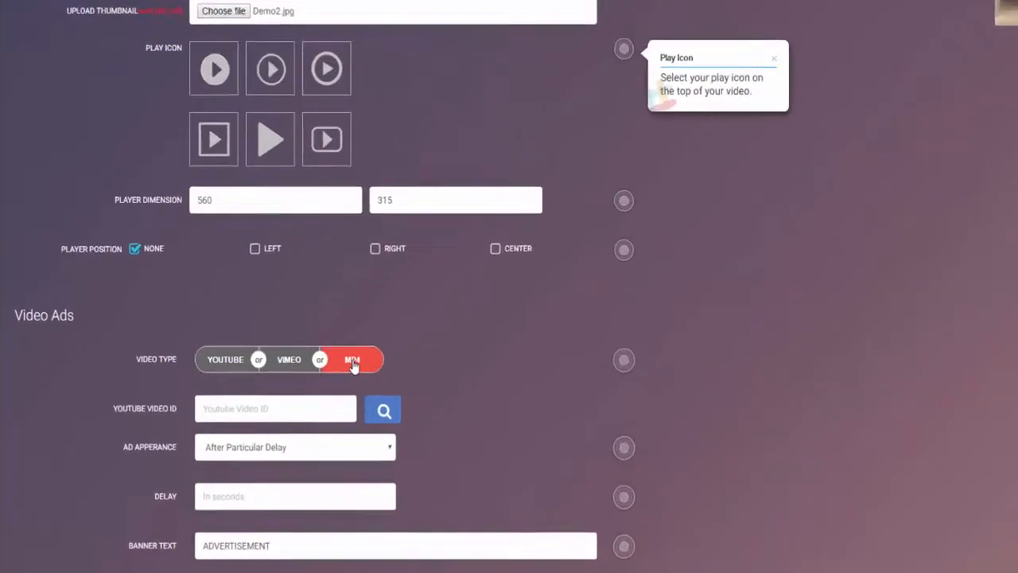
click(353, 360)
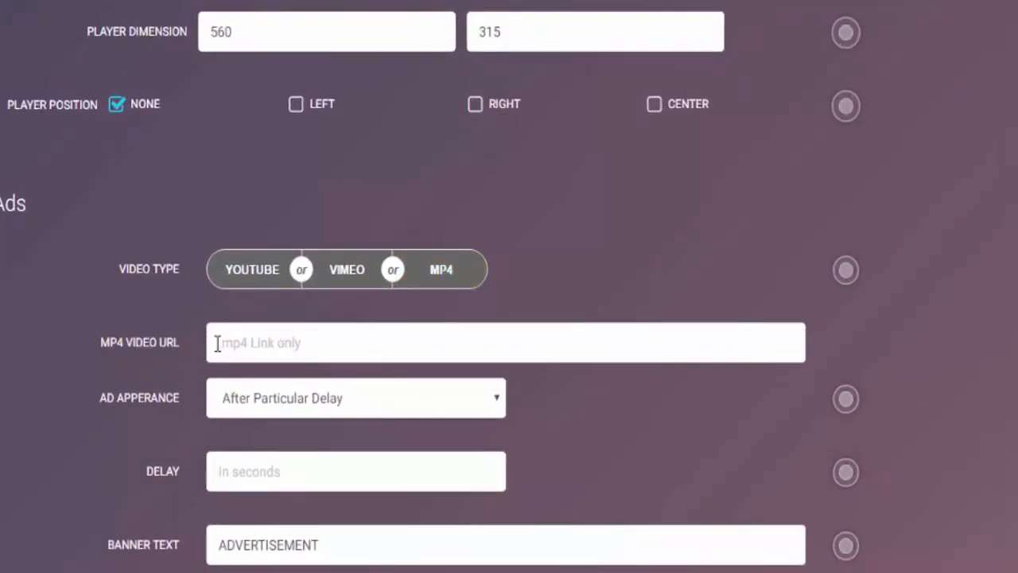
text(https://s3.amazonaws.com/vidskip/Video/3-B.mp4)
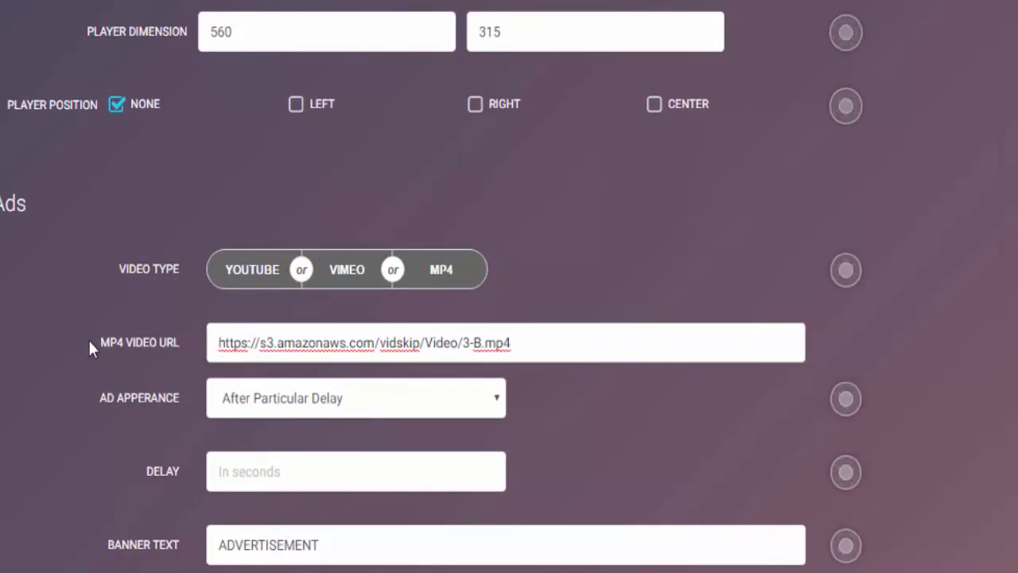
mouse_move(111, 369)
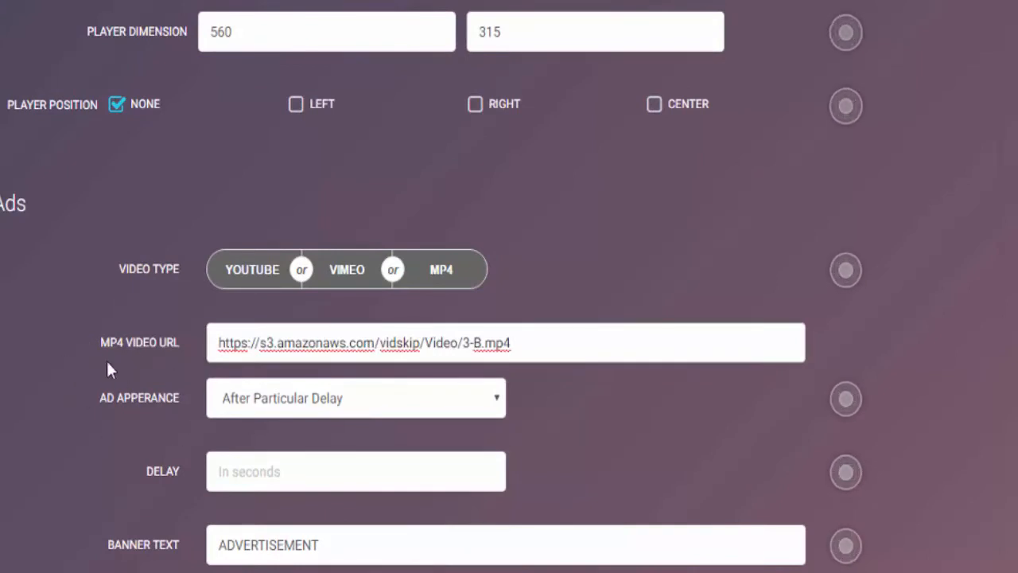
mouse_move(92, 375)
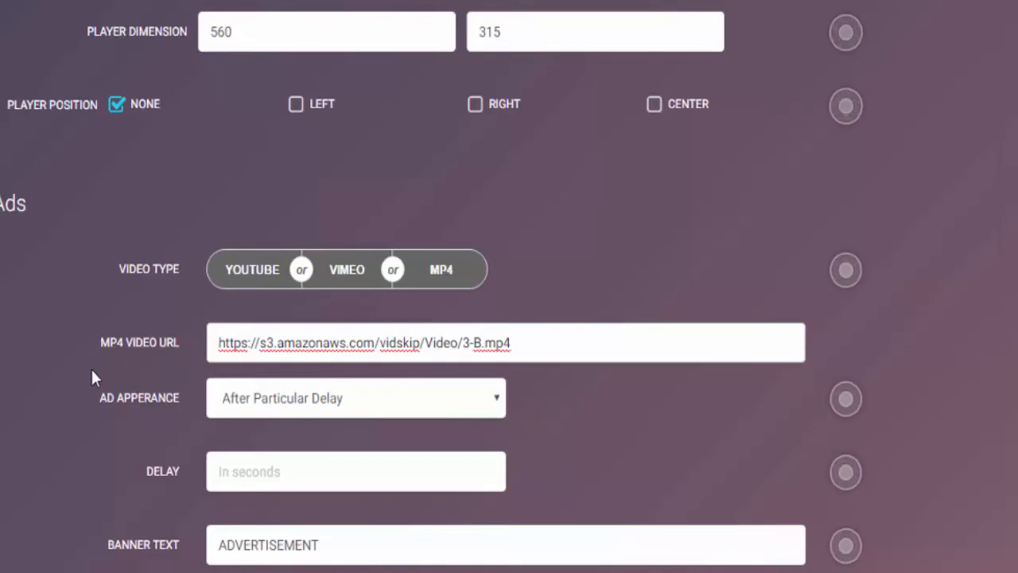
click(506, 342)
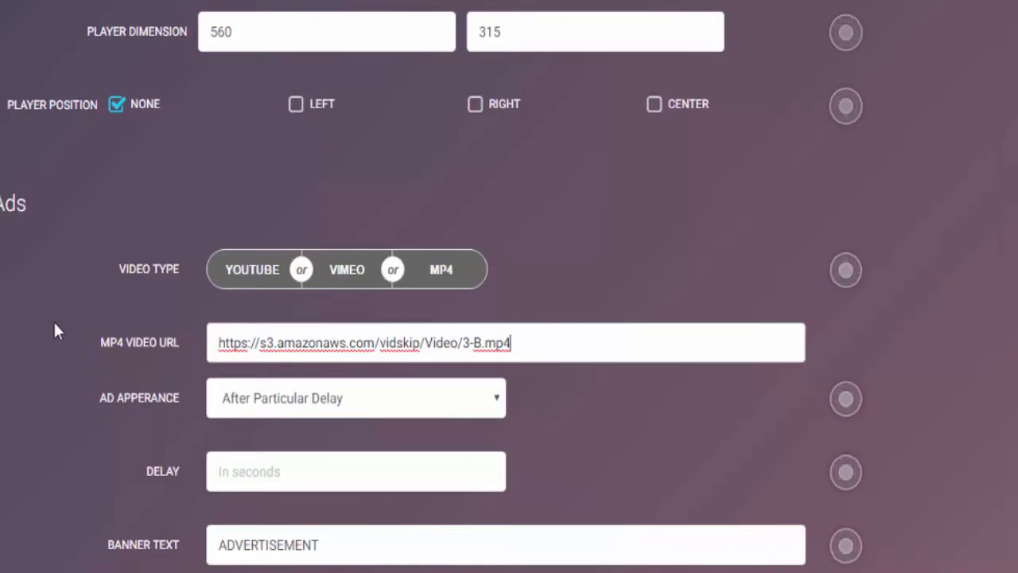
click(356, 398)
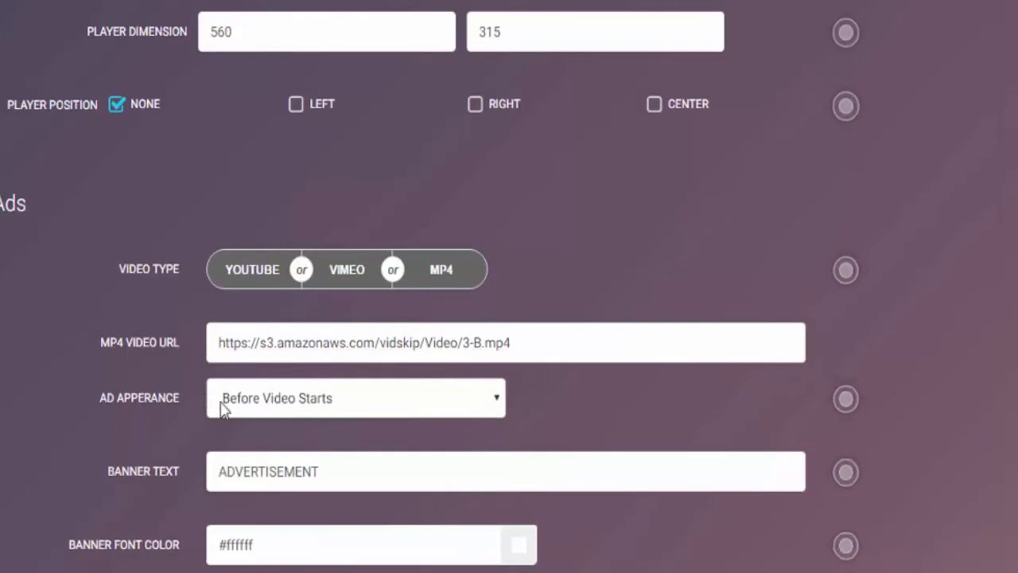
mouse_move(274, 420)
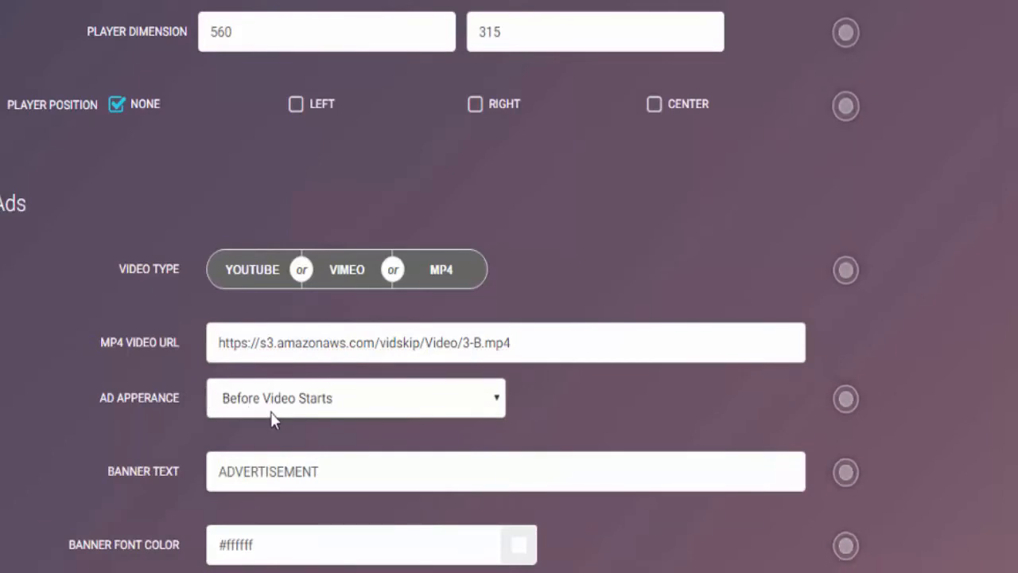
Set the ad to appear after a particular delay of 5 seconds.
click(356, 398)
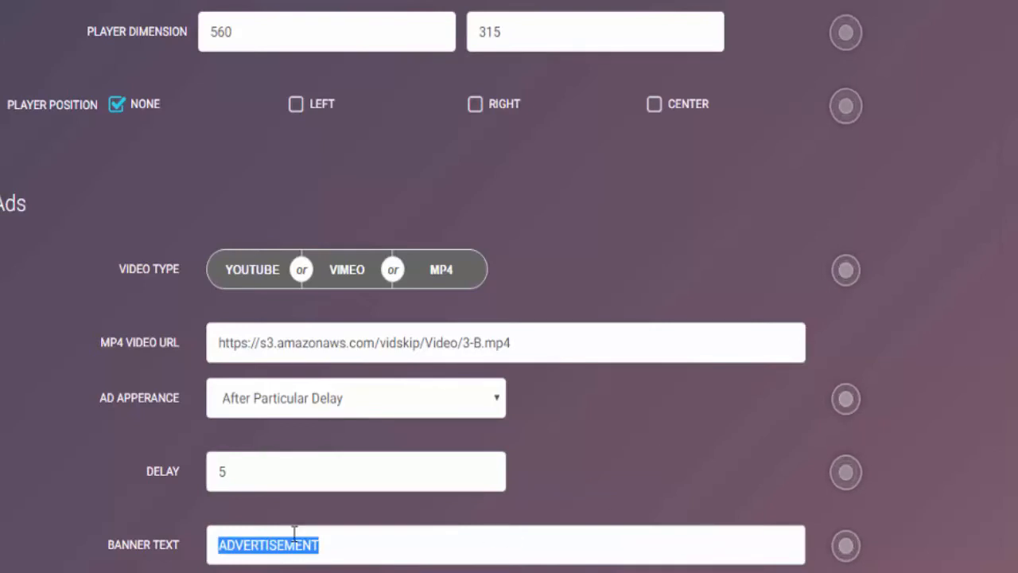
Fill in the banner text and colours and enable the skip button with an 8-second delay.
scroll(down, 3)
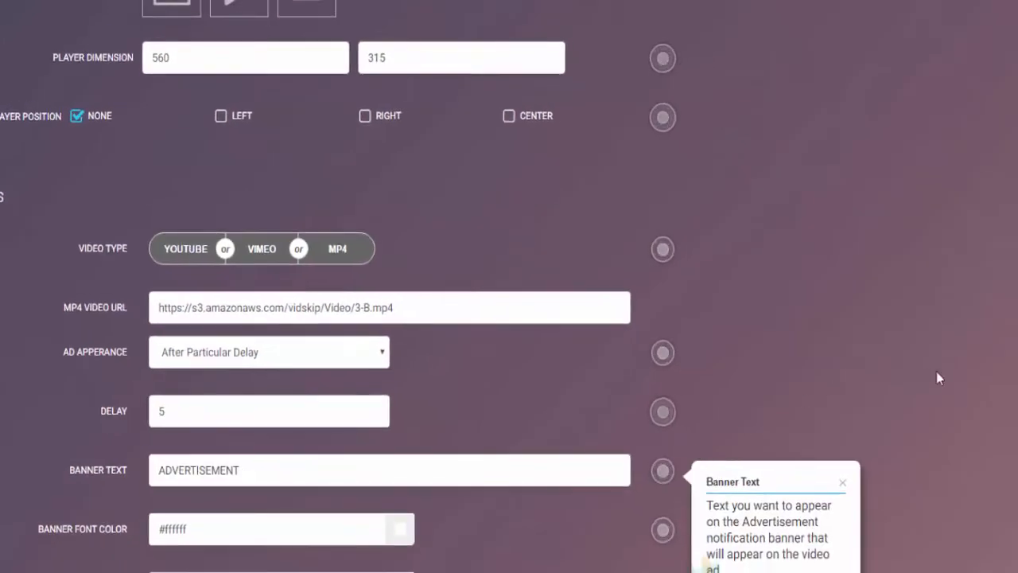
scroll(down, 3)
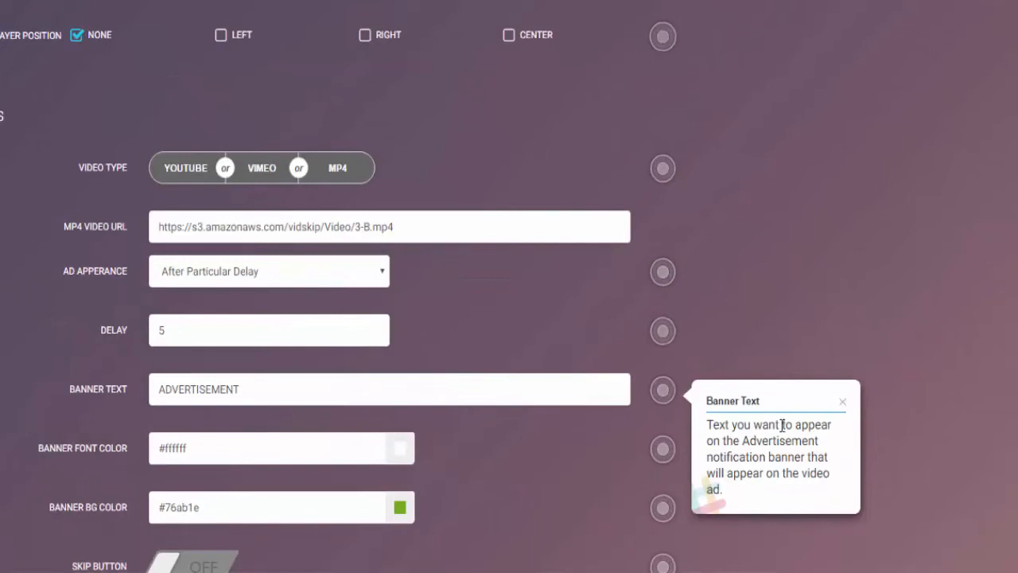
mouse_move(795, 458)
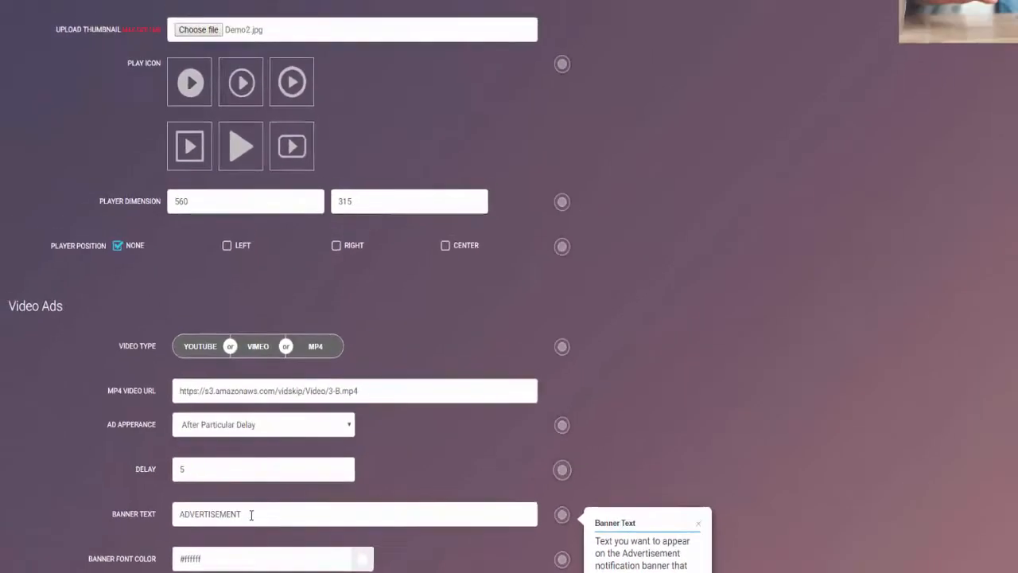
scroll(down, 3)
text(Viral Vidskippy)
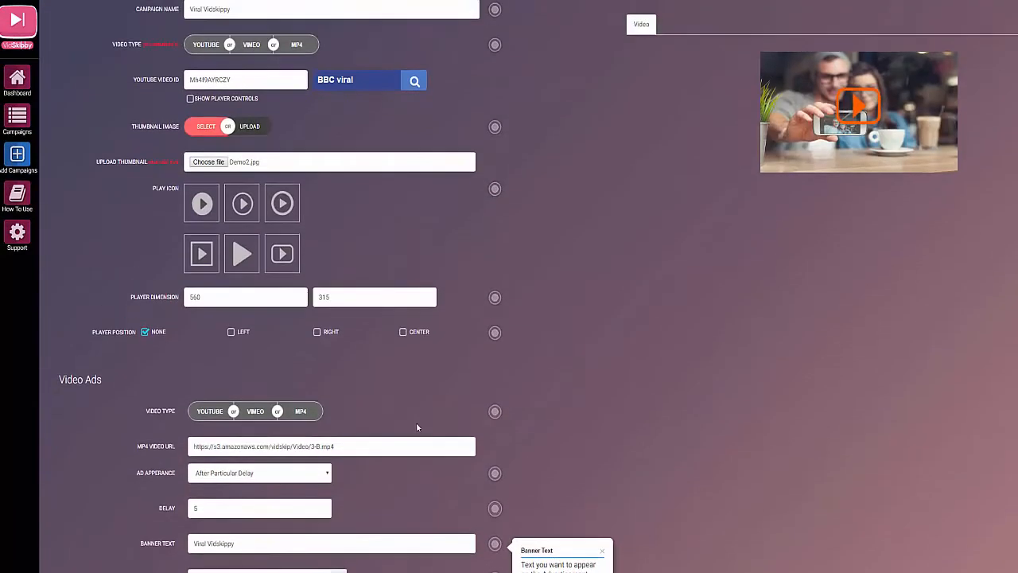
scroll(down, 3)
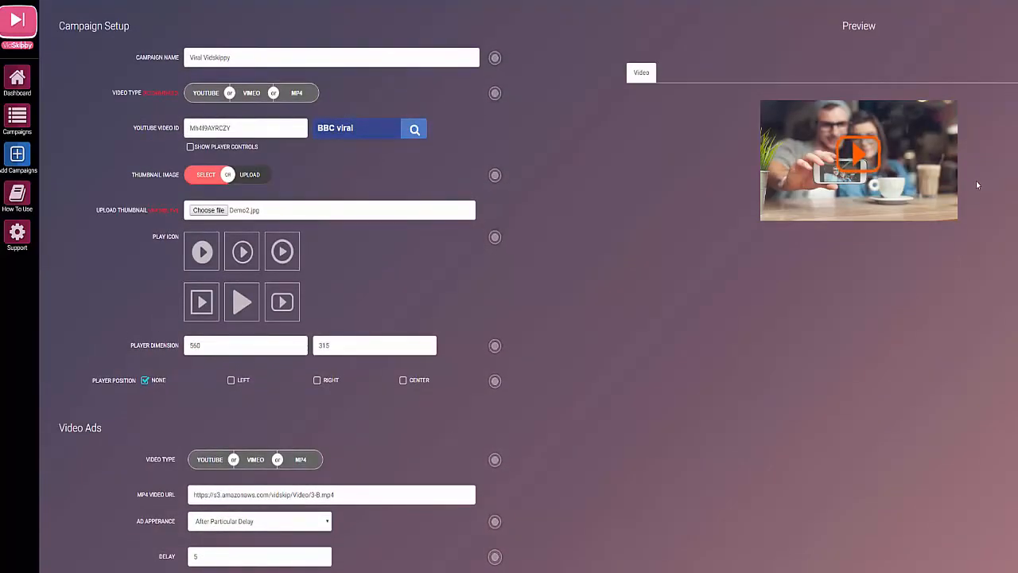
mouse_move(921, 178)
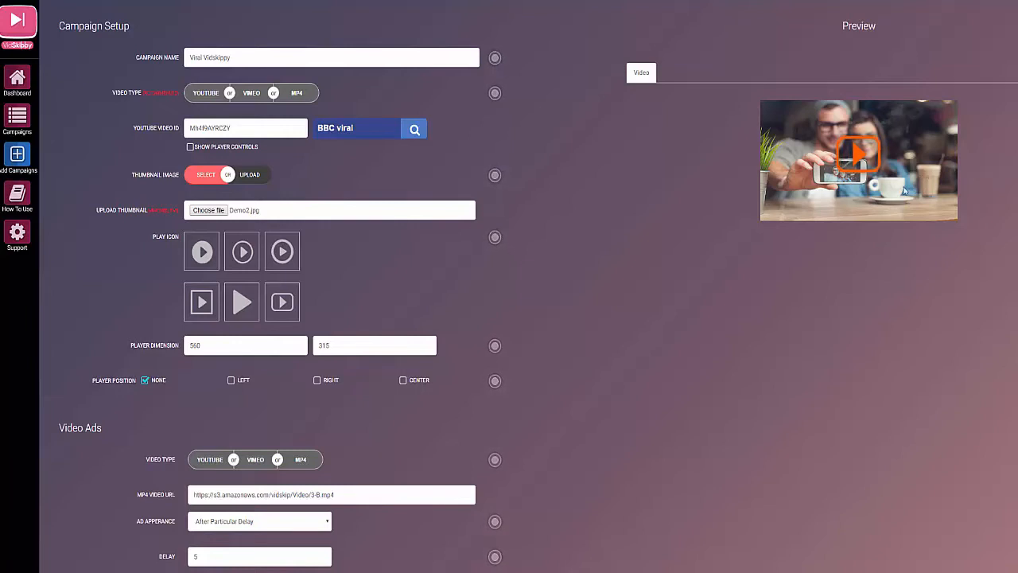
mouse_move(637, 341)
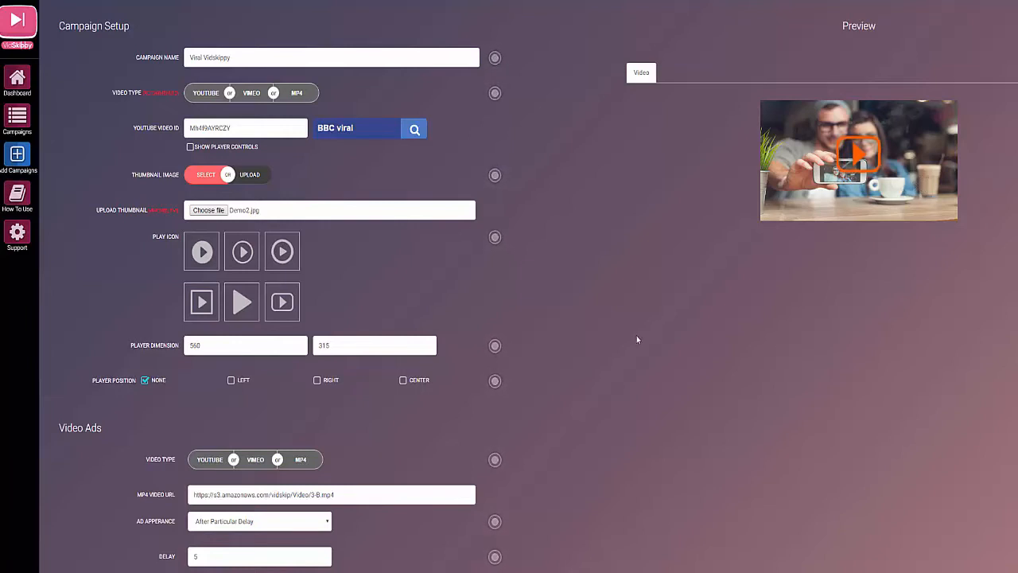
scroll(down, 3)
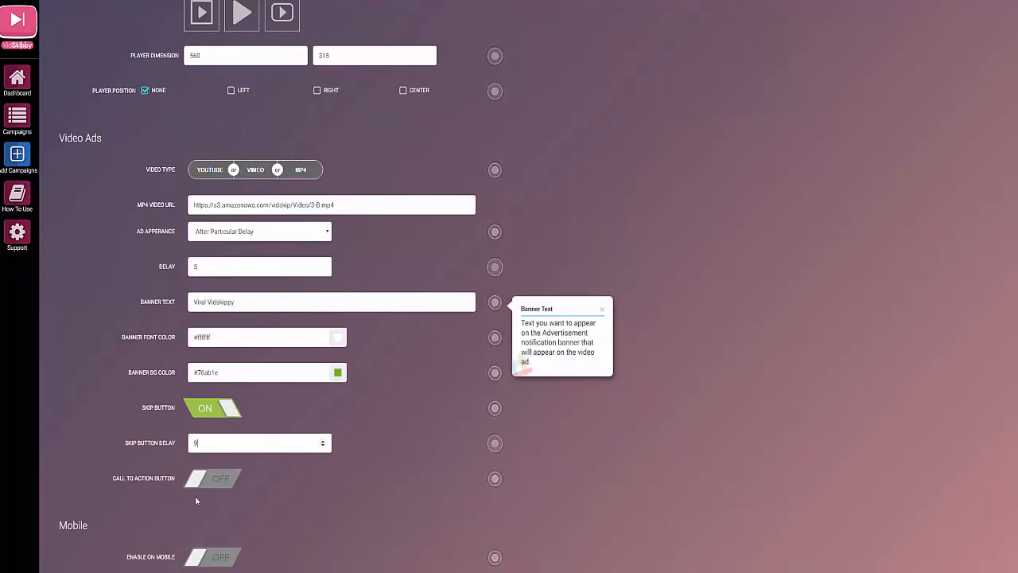
Enable the call-to-action button and browse the ready-made button designs.
click(214, 477)
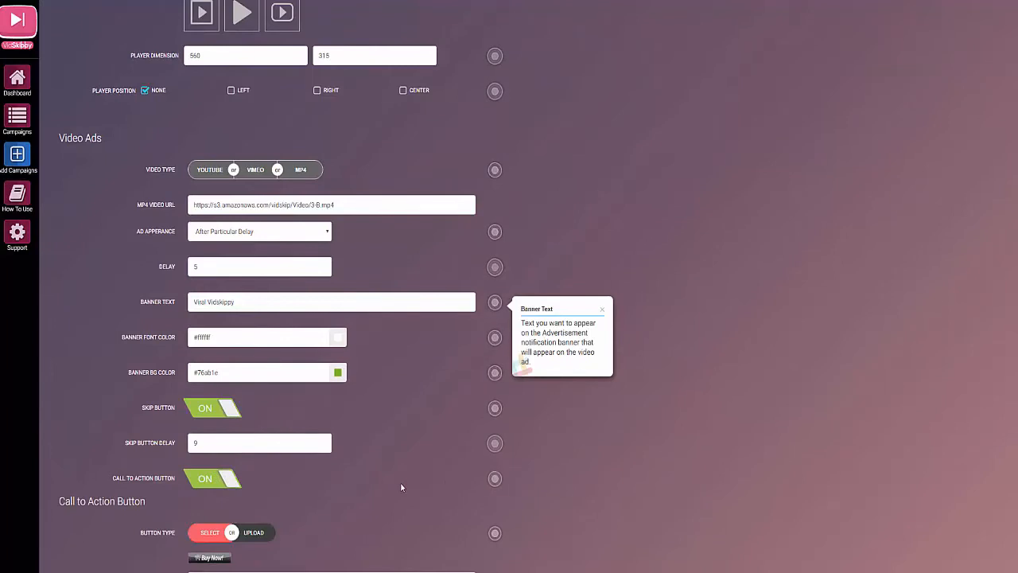
scroll(down, 3)
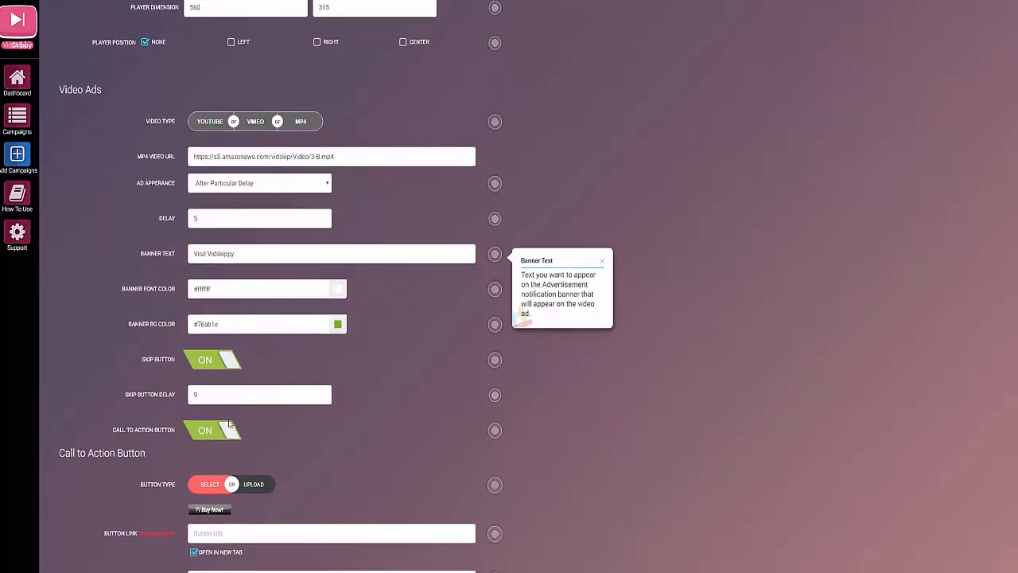
scroll(down, 3)
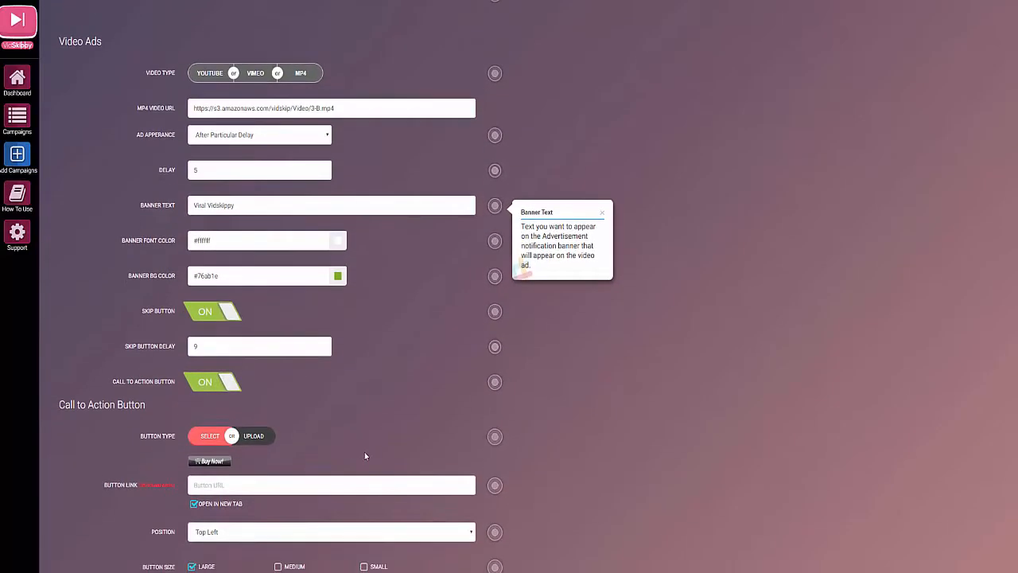
scroll(down, 3)
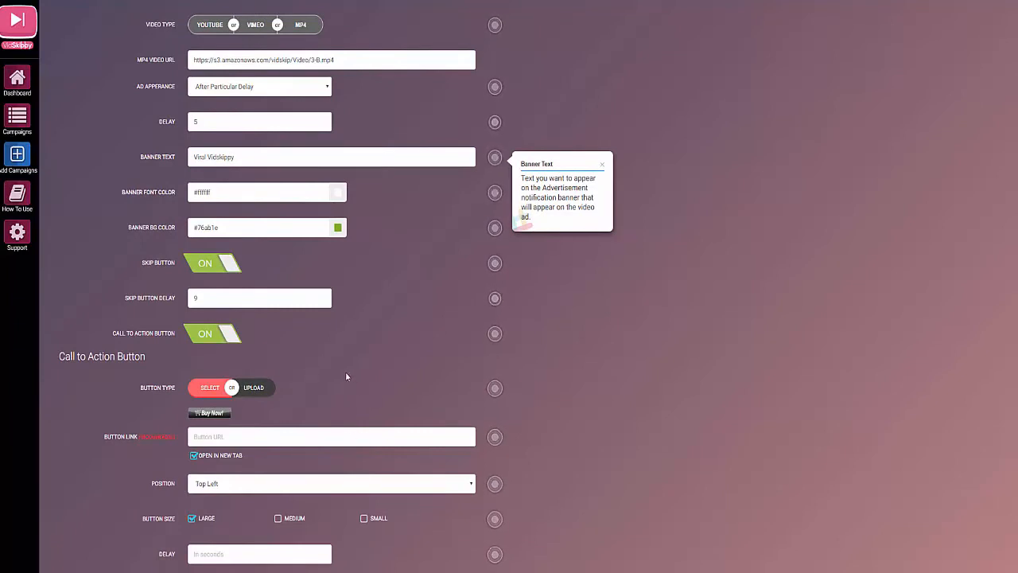
click(210, 412)
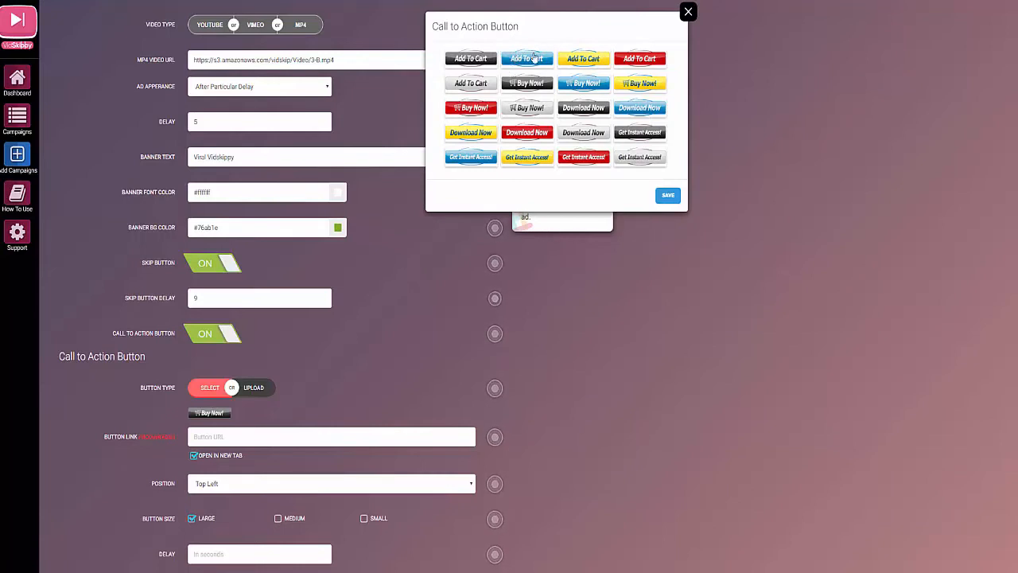
mouse_move(671, 76)
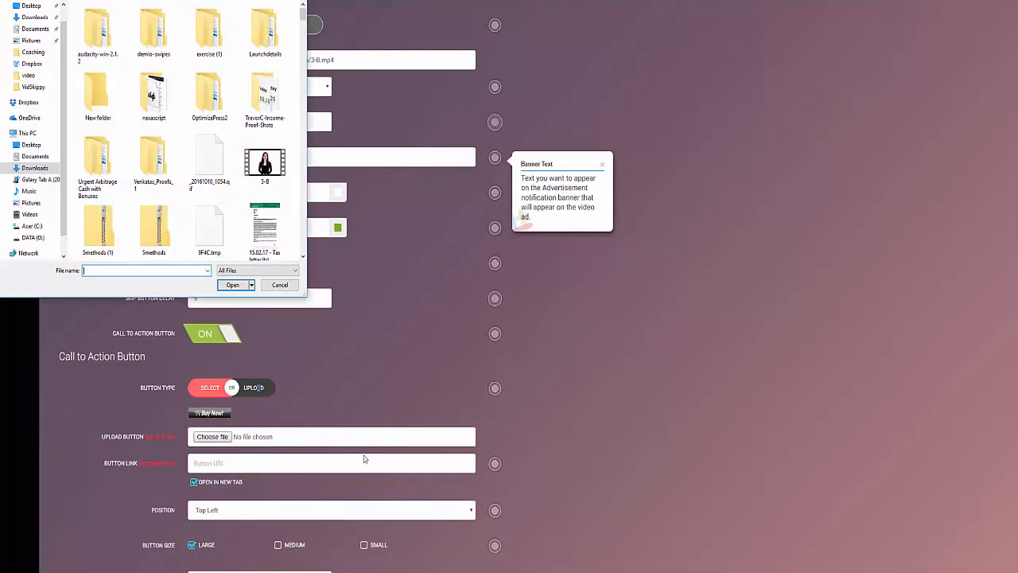
click(232, 284)
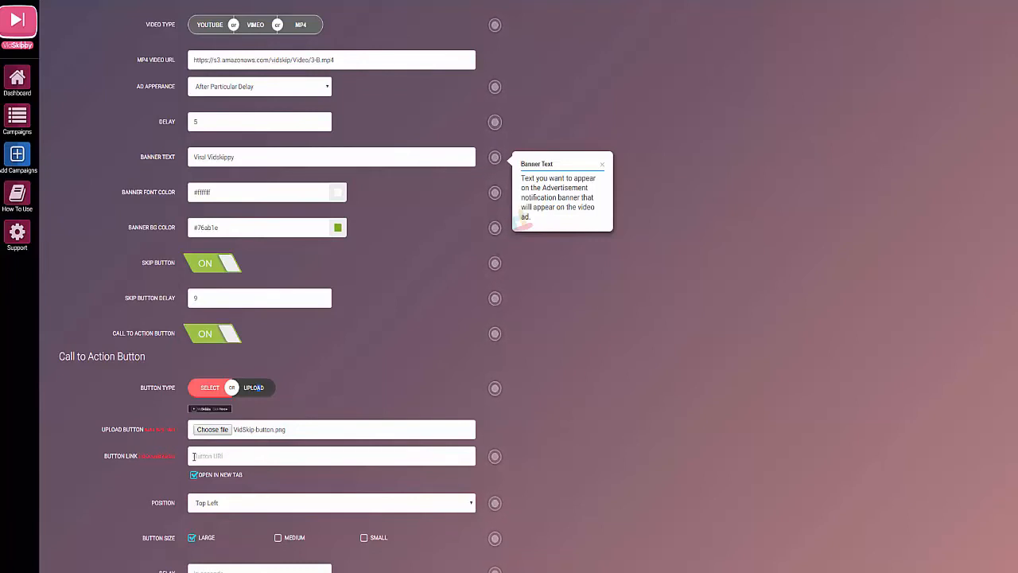
text(http://4-u.co/about-vidskippy/)
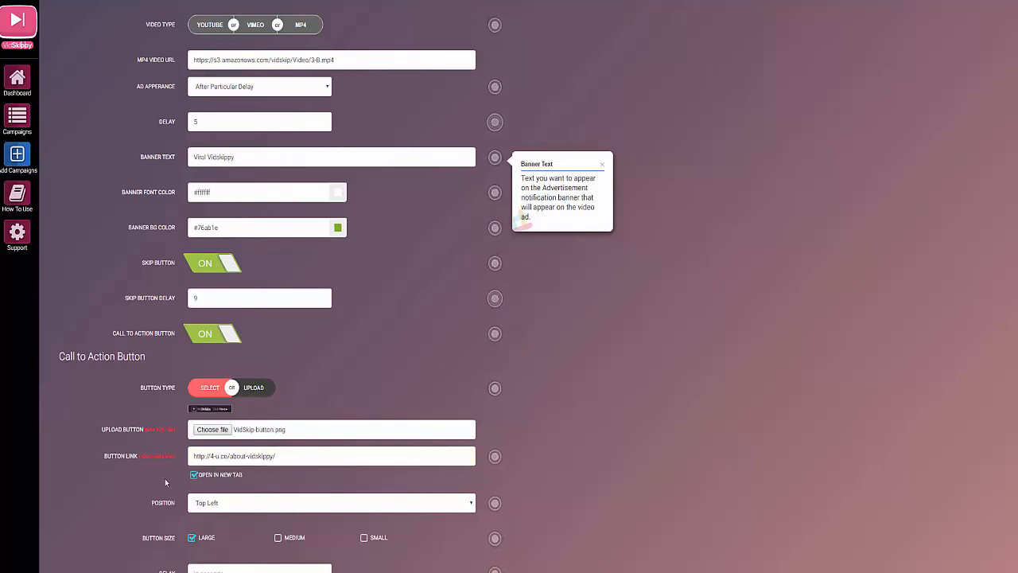
scroll(down, 3)
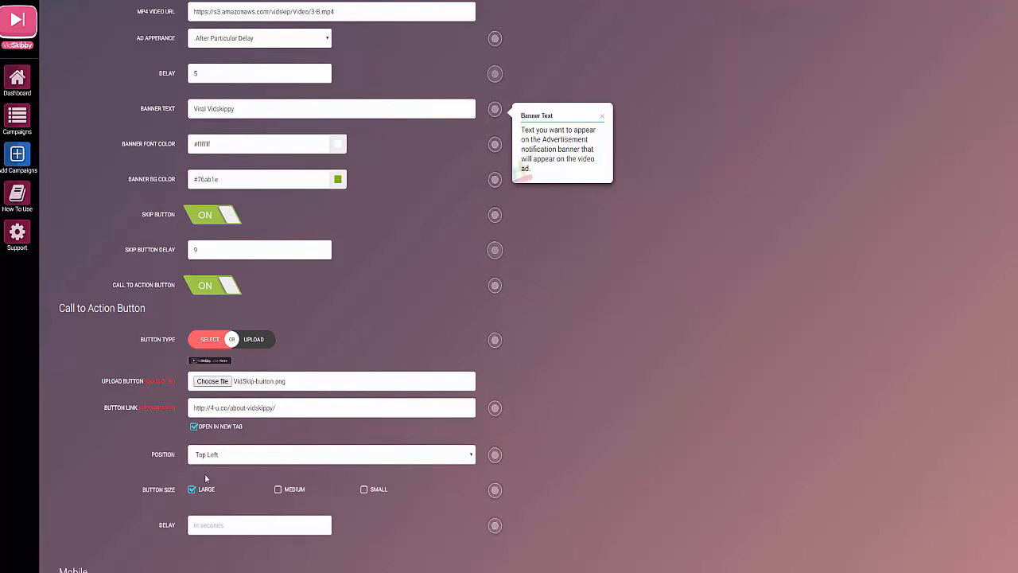
Position the button at Middle Center with a delay of 8 and enable it on mobile.
click(331, 455)
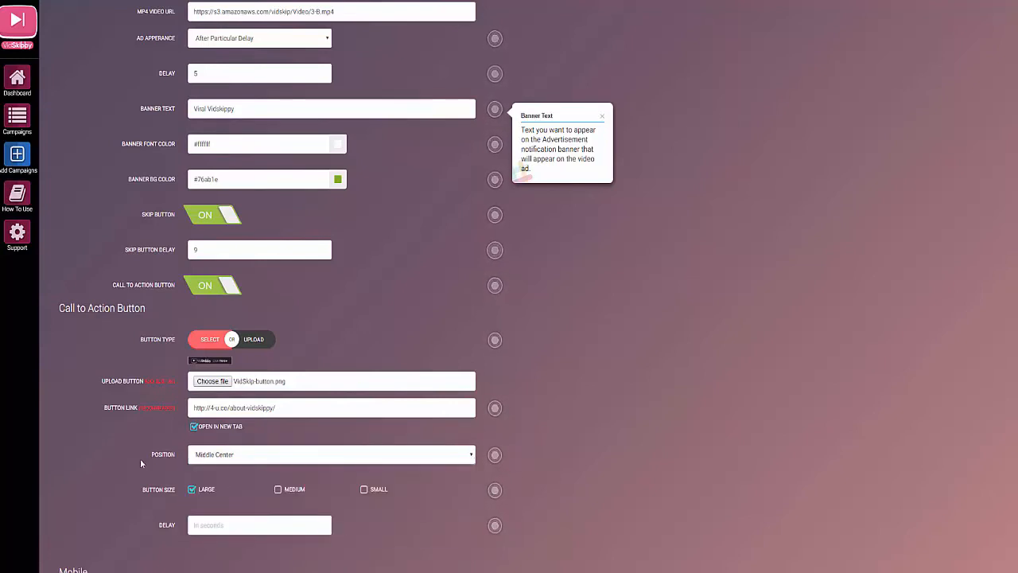
scroll(down, 3)
text(1)
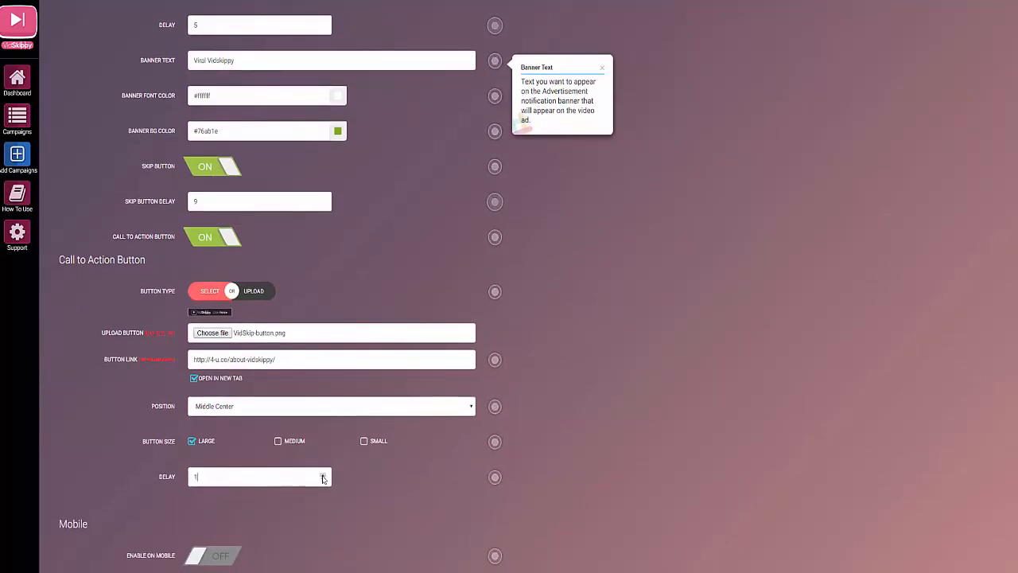
text(8)
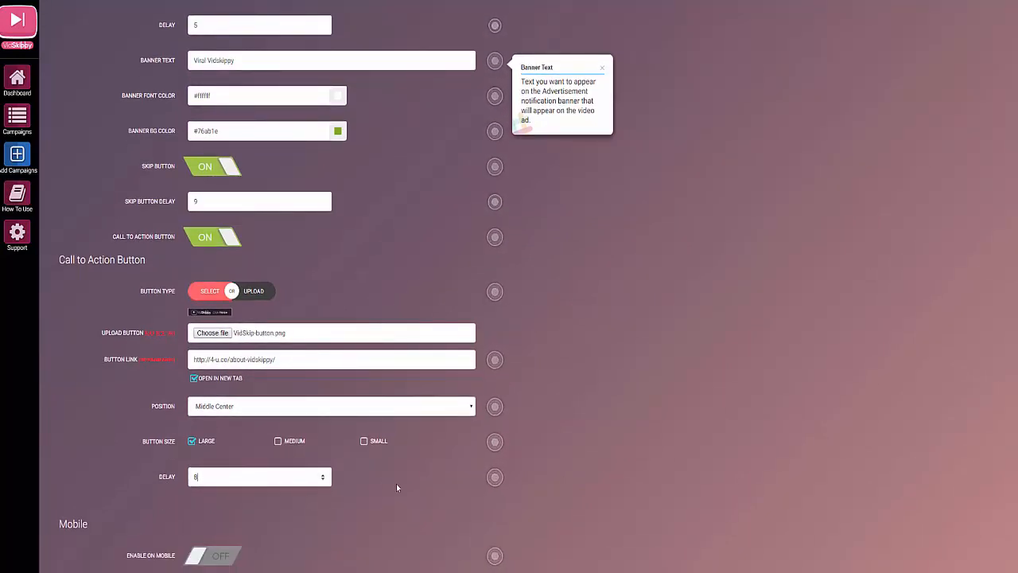
scroll(down, 3)
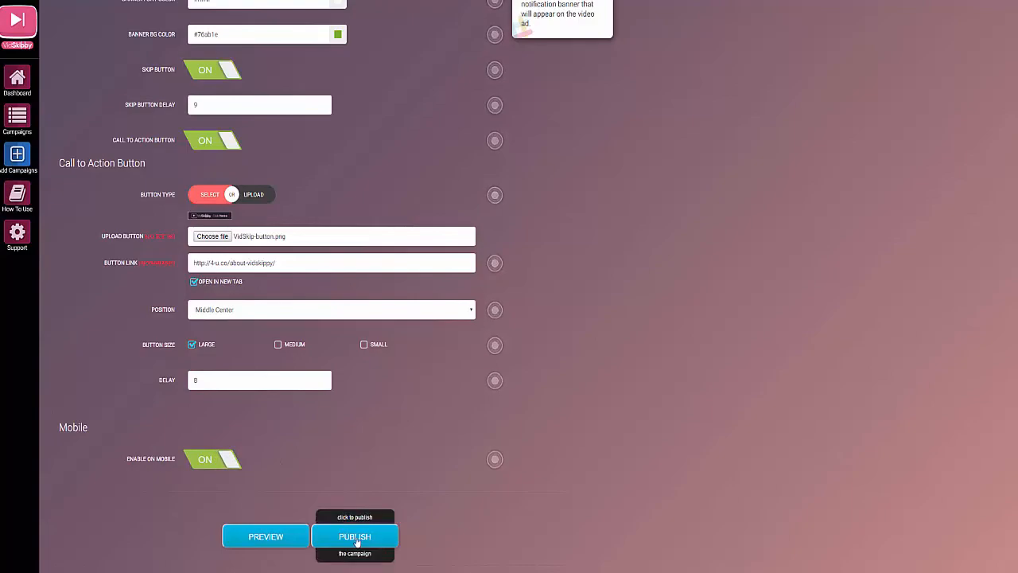
click(355, 534)
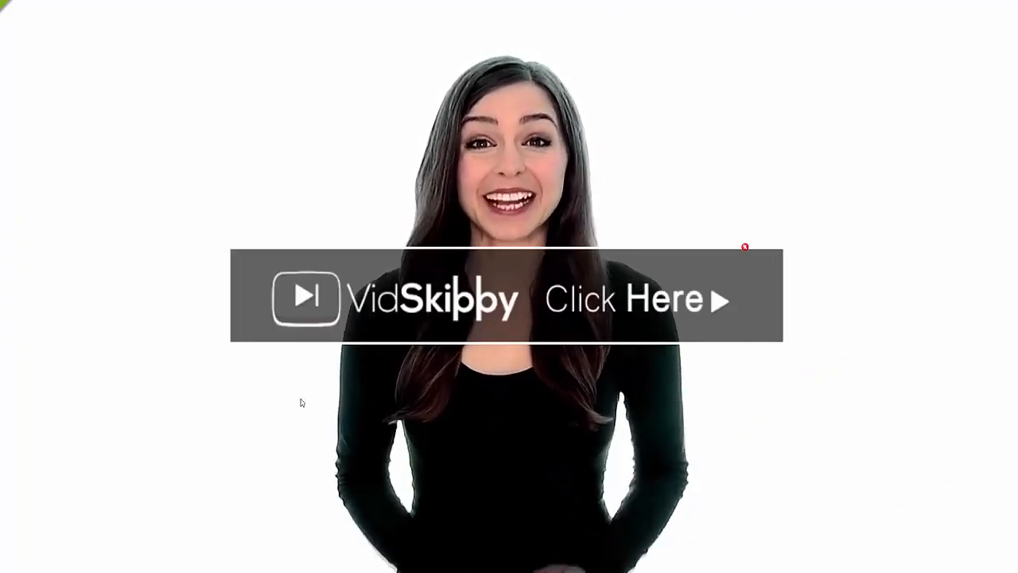
Follow the ad's Click Here call-to-action through to the Woohoo landing page.
click(637, 299)
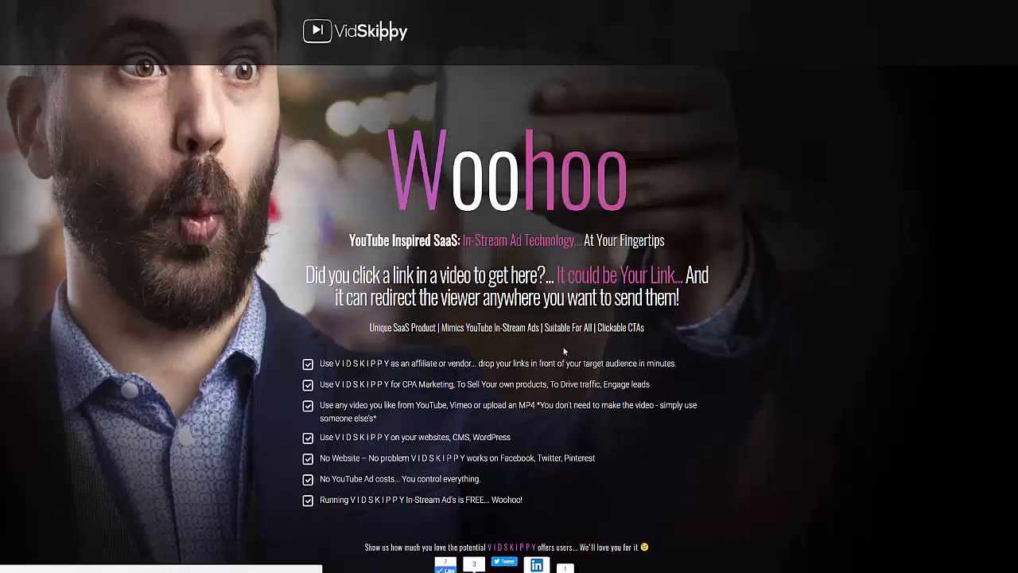
mouse_move(135, 269)
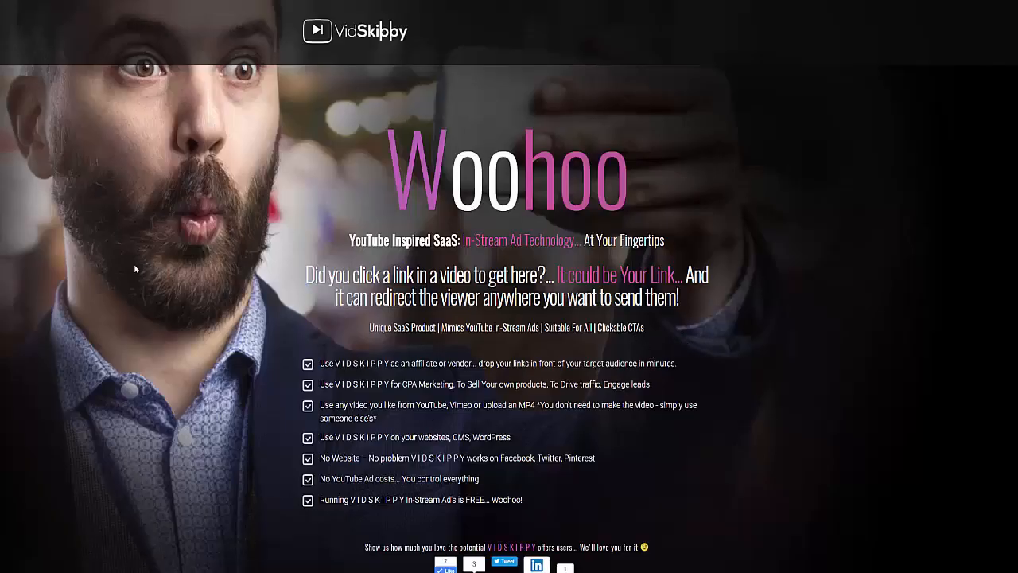